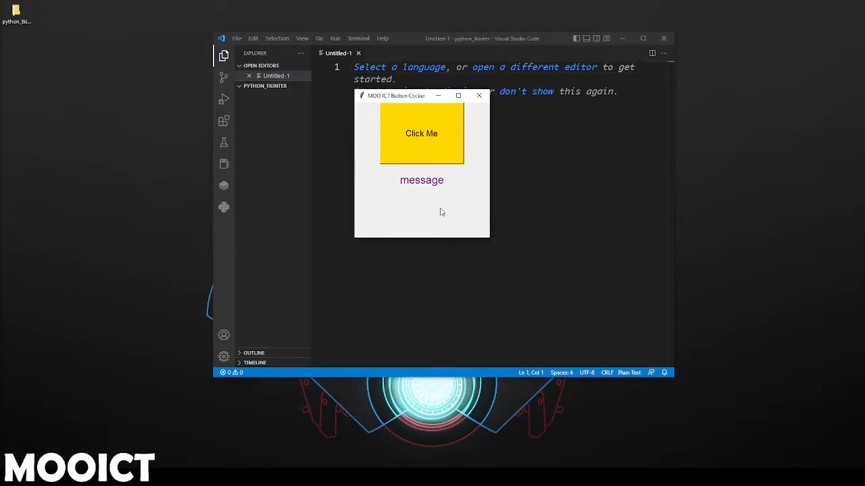
mouse_move(443, 164)
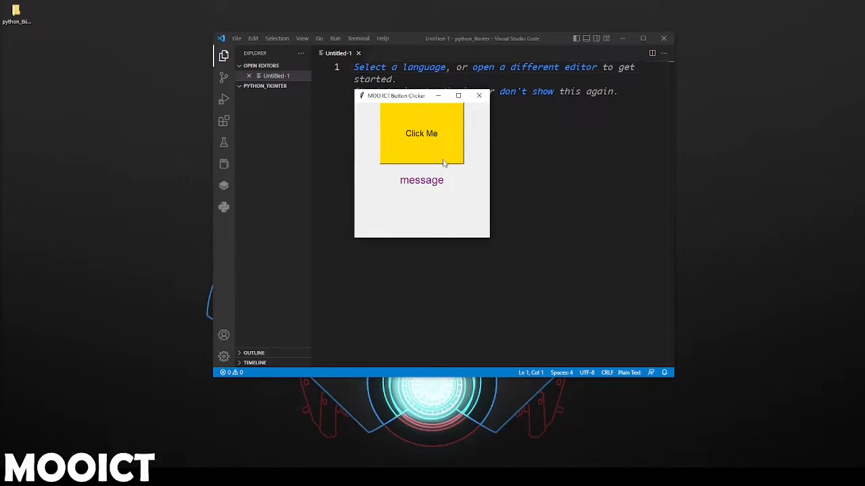
mouse_move(430, 134)
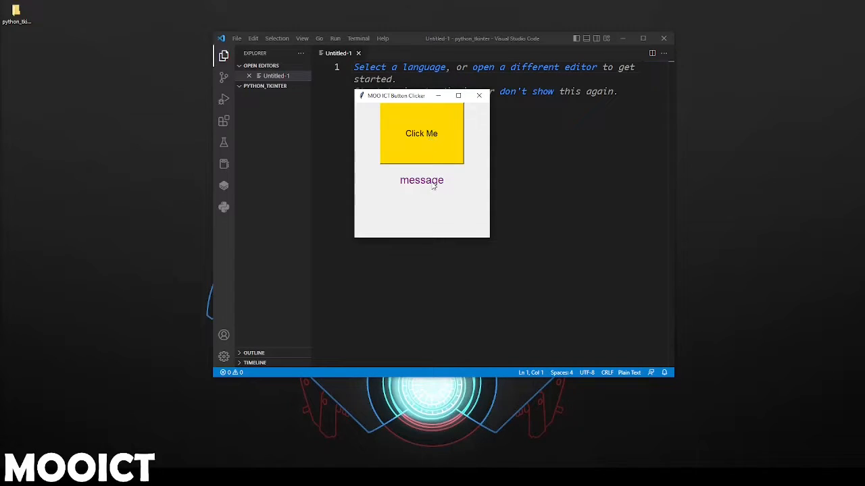
Press the gold Click Me button until the label reads 'You Clicked 32 times', then close the app
left_click(422, 134)
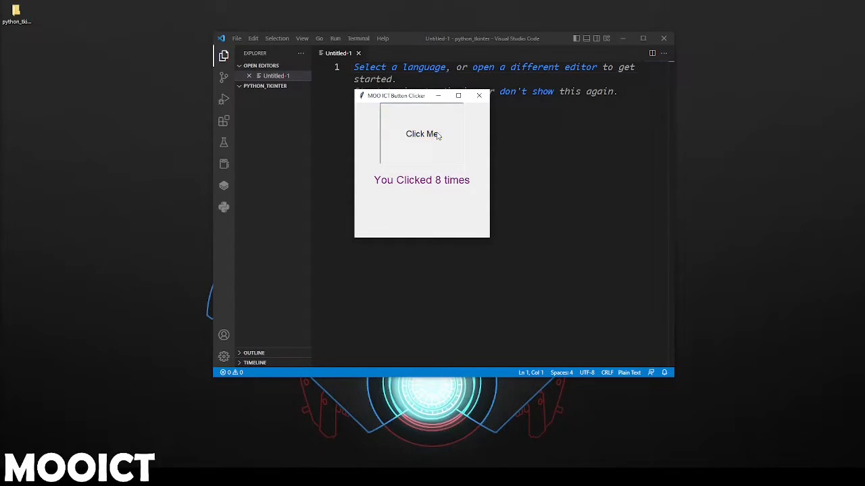
left_click(421, 134)
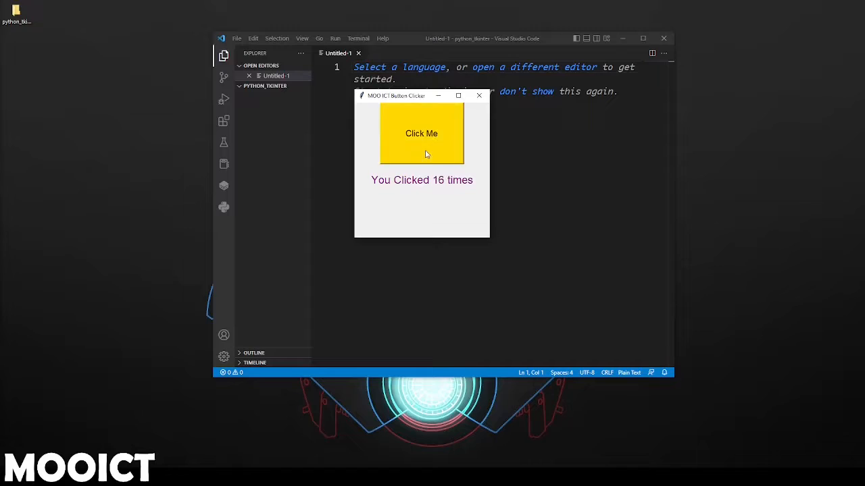
left_click(422, 134)
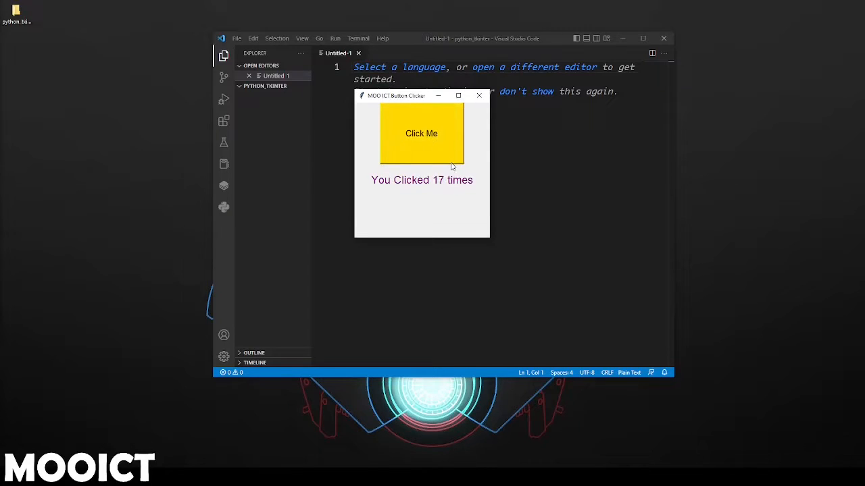
left_click(422, 134)
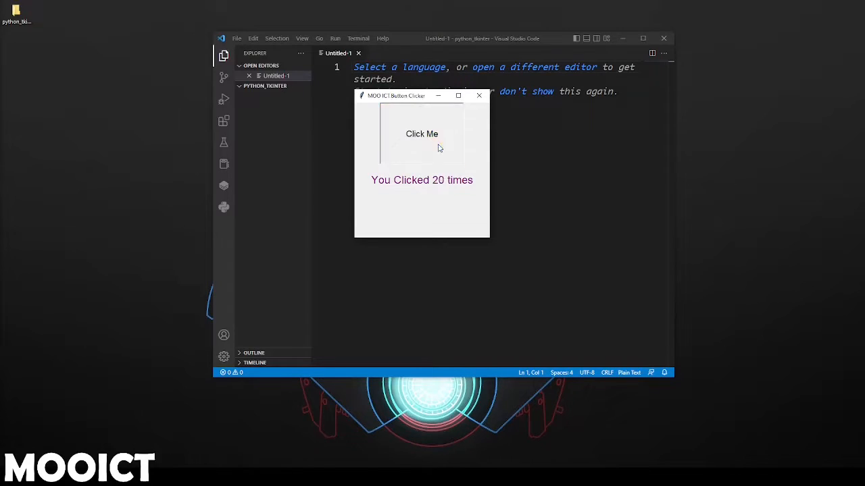
left_click(422, 133)
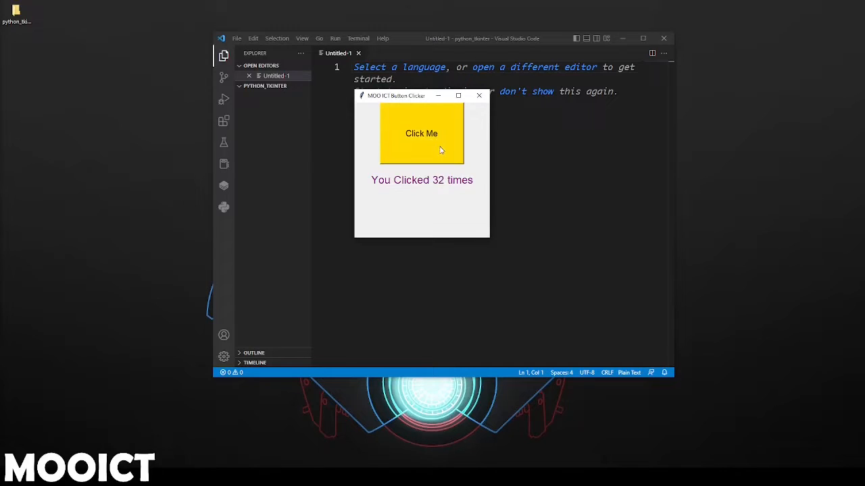
mouse_move(489, 210)
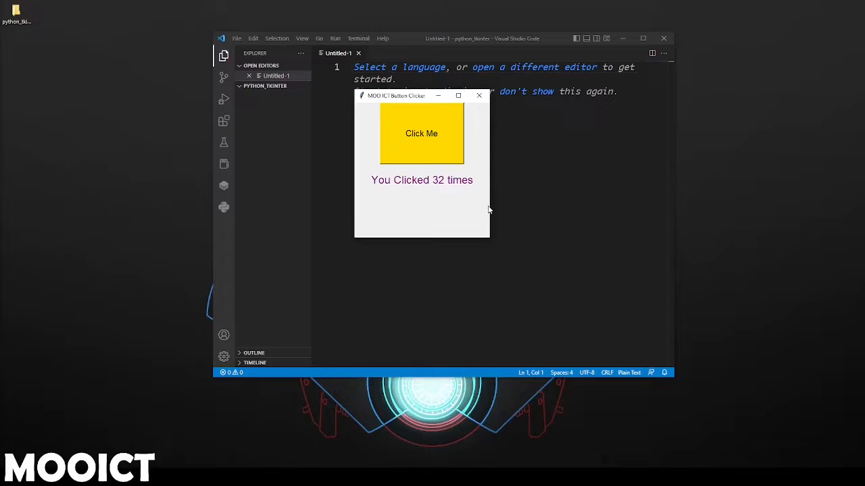
mouse_move(472, 159)
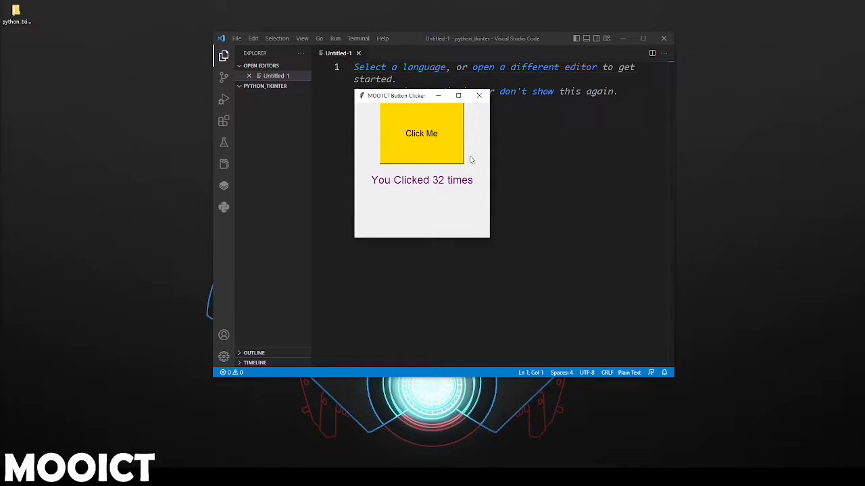
left_click(478, 94)
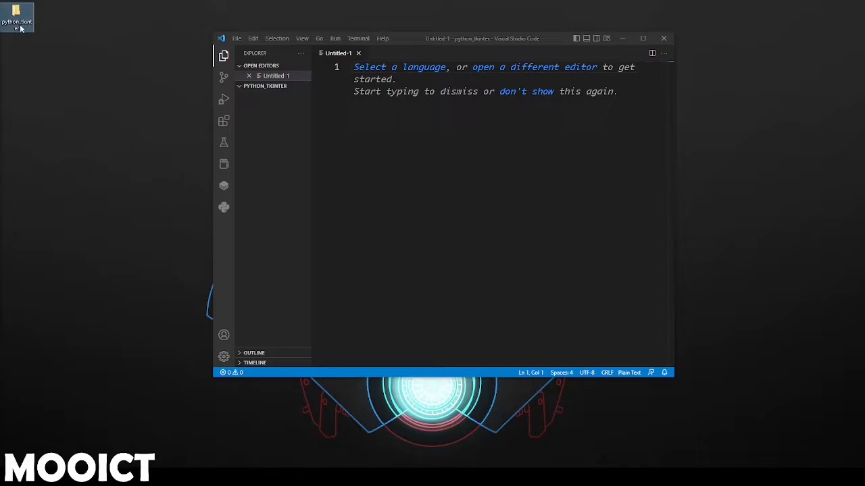
Maximize VS Code and create a new file named python_click_app.py in the python_tkinter project
left_click(265, 86)
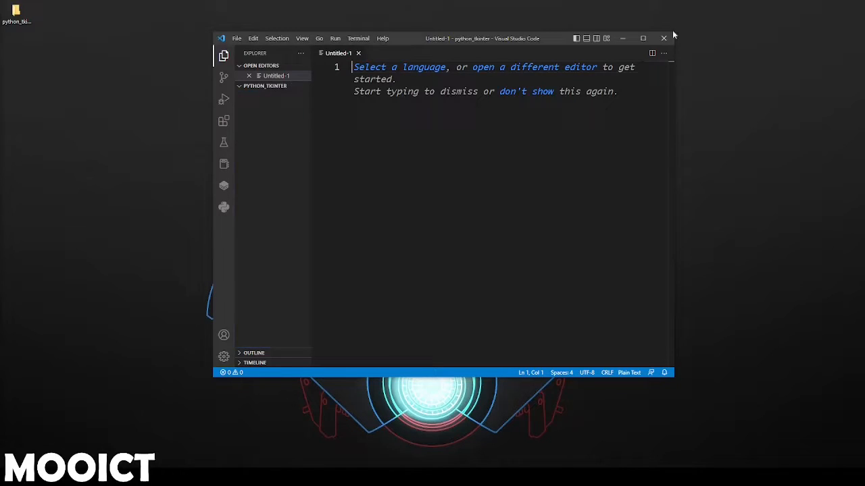
left_click(643, 38)
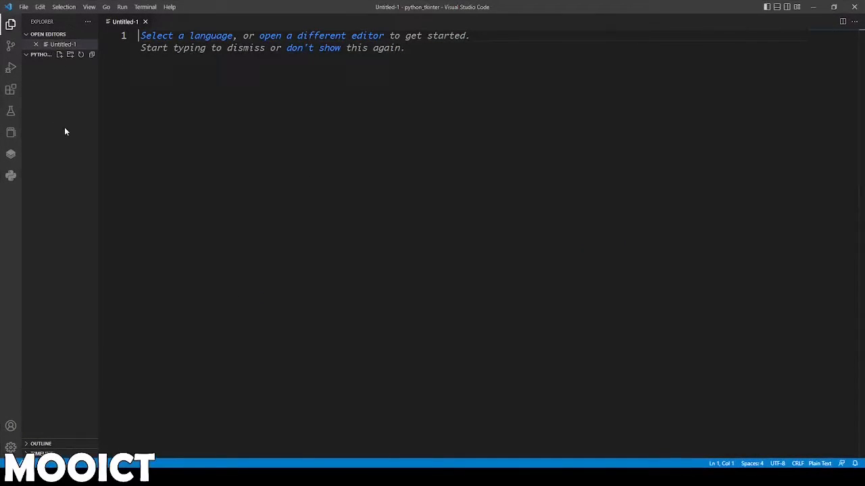
mouse_move(64, 89)
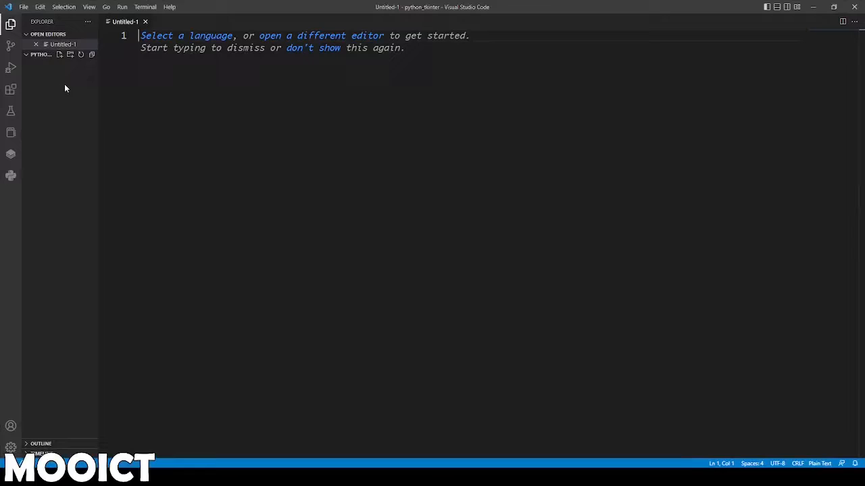
left_click(60, 54)
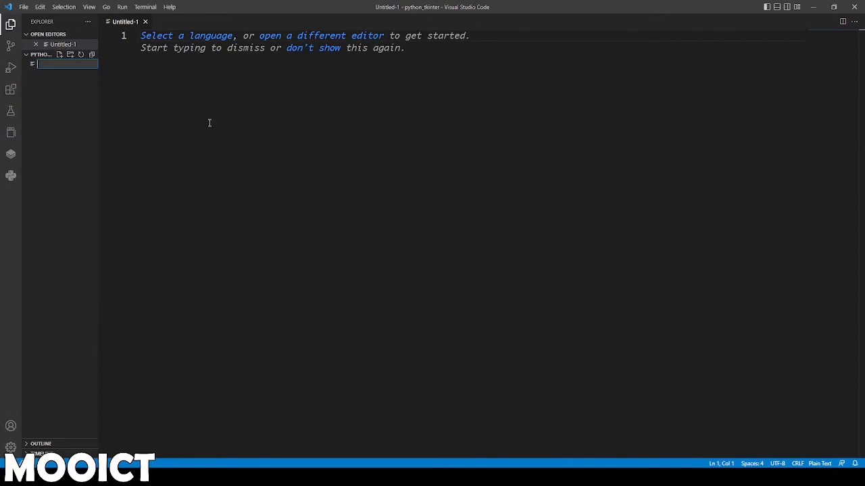
type("python")
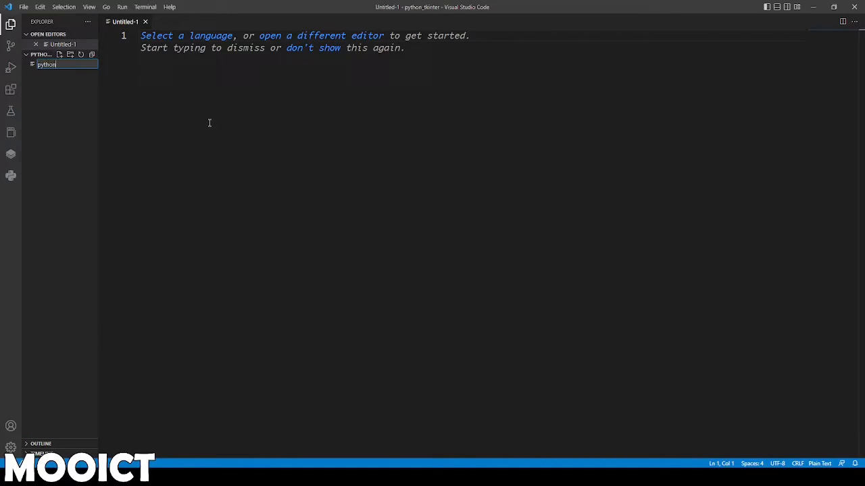
type("_click")
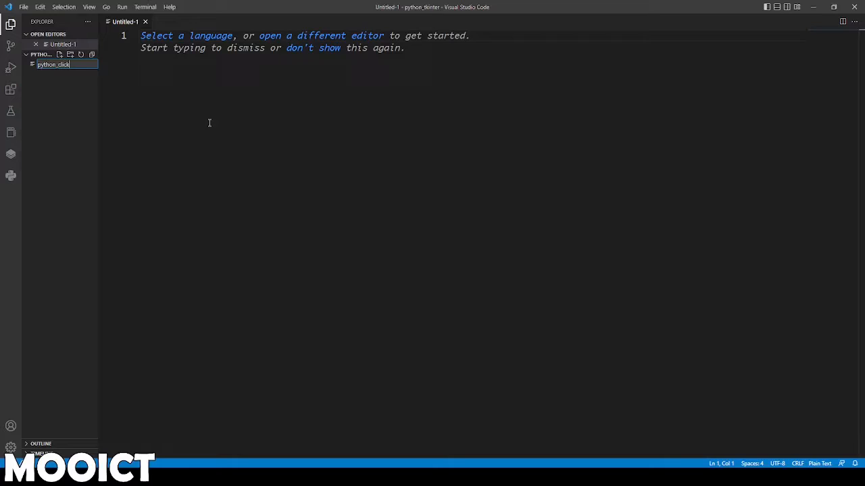
key("Return")
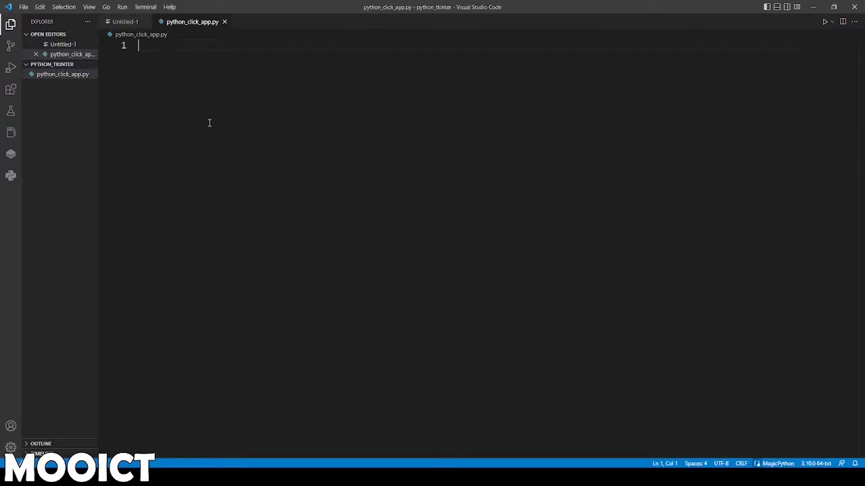
Bring the empty python_click_app.py into the editor ready for typing
left_click(62, 74)
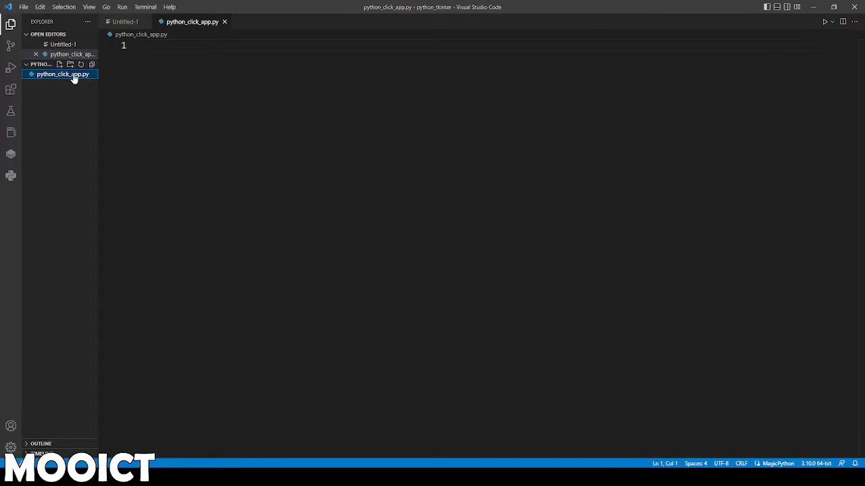
left_click(273, 88)
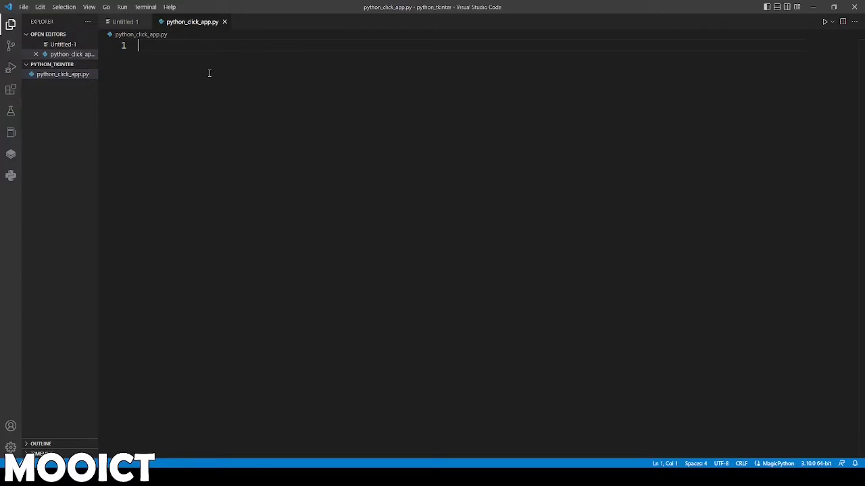
Write 'from tkinter import *' and create the root window with root = Tk()
type("from")
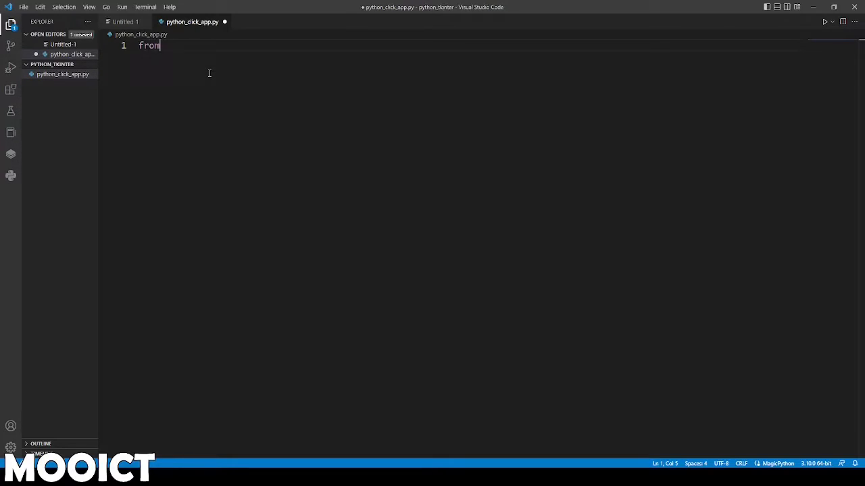
type("tkinter import")
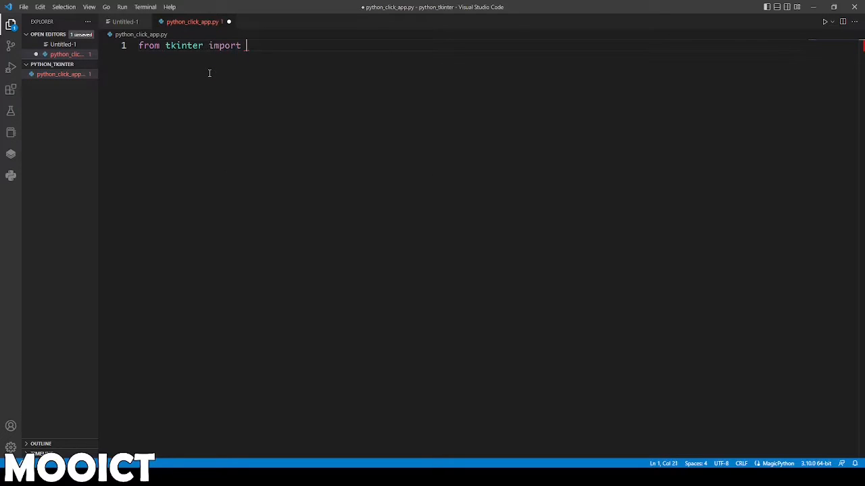
type("*")
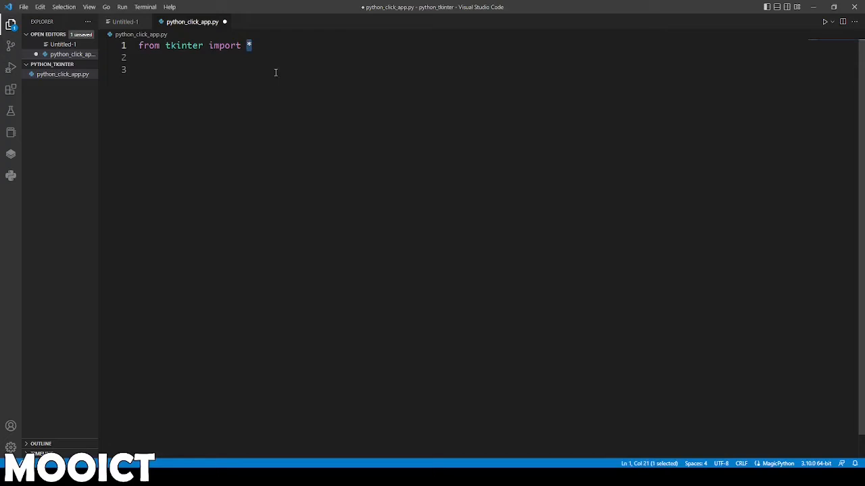
left_click(287, 97)
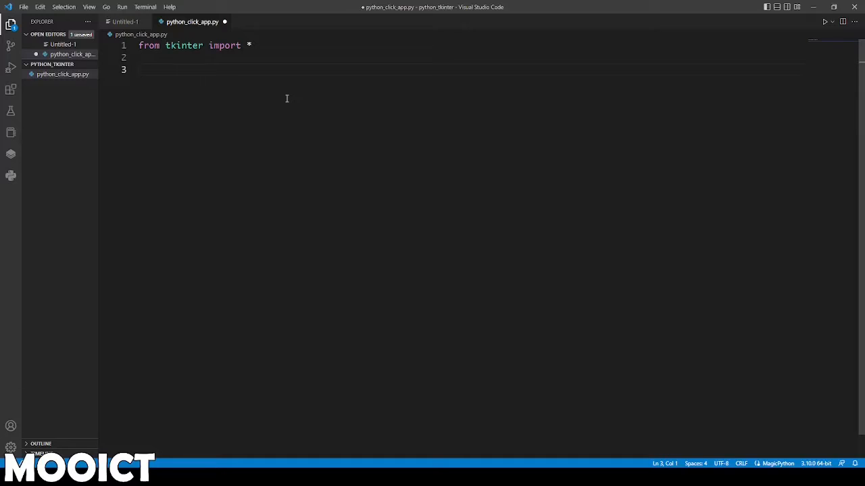
type("root")
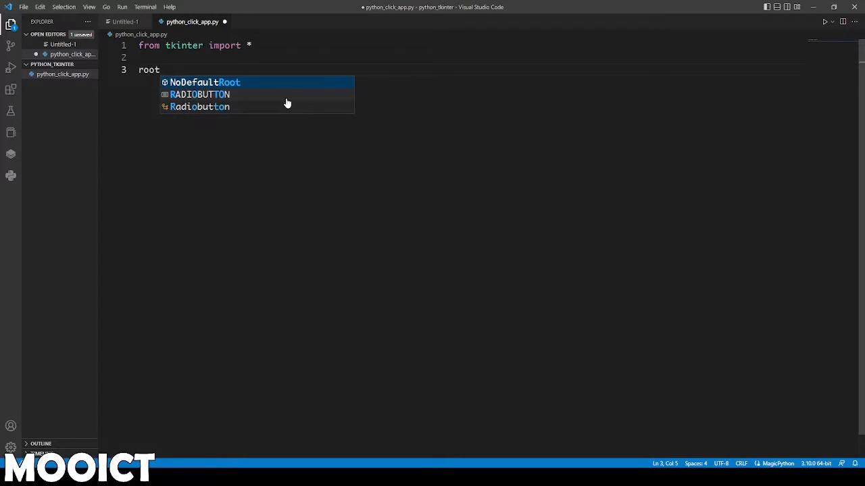
type("= Tk(")
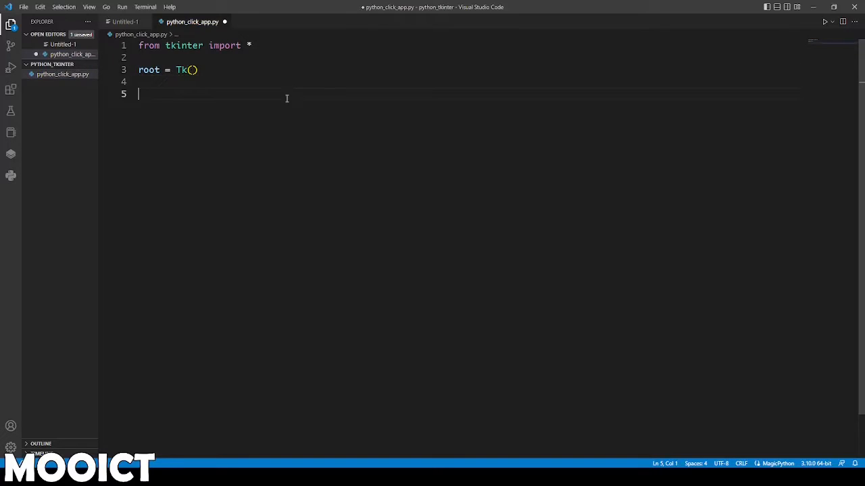
double_click(183, 70)
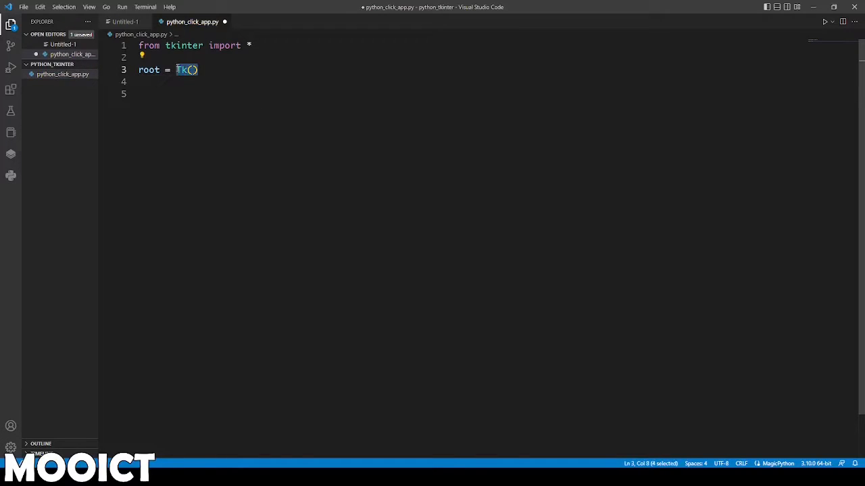
left_click(191, 70)
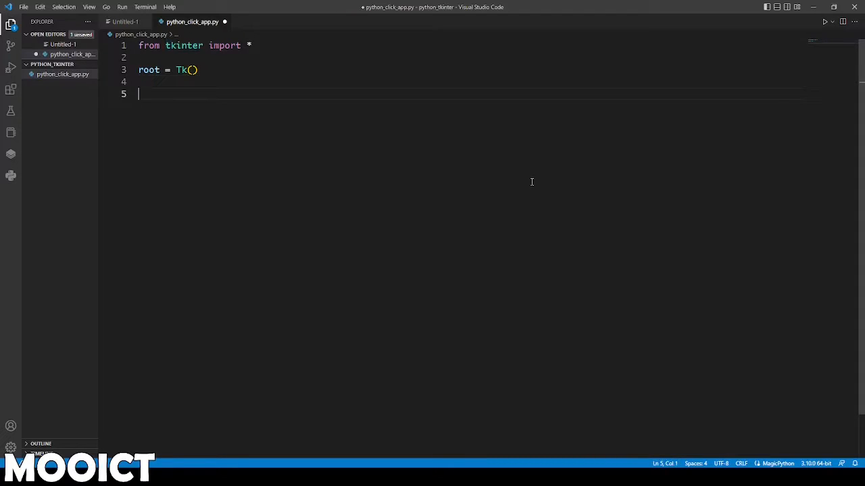
key("Backspace")
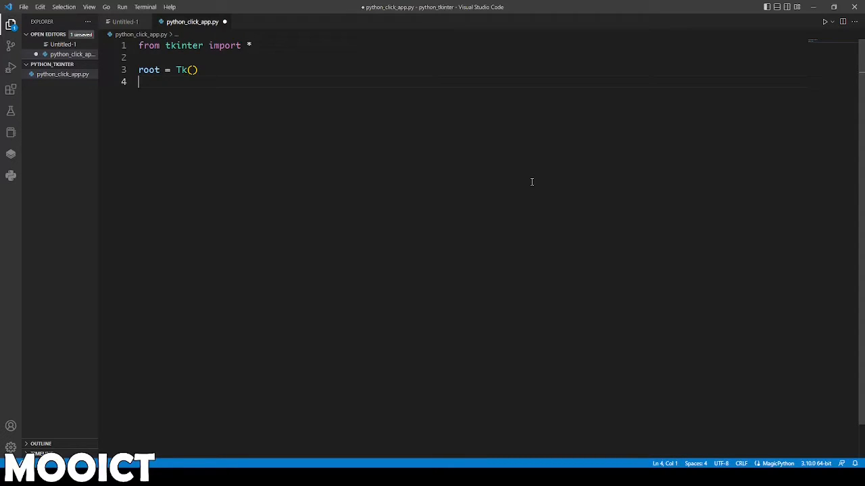
mouse_move(391, 147)
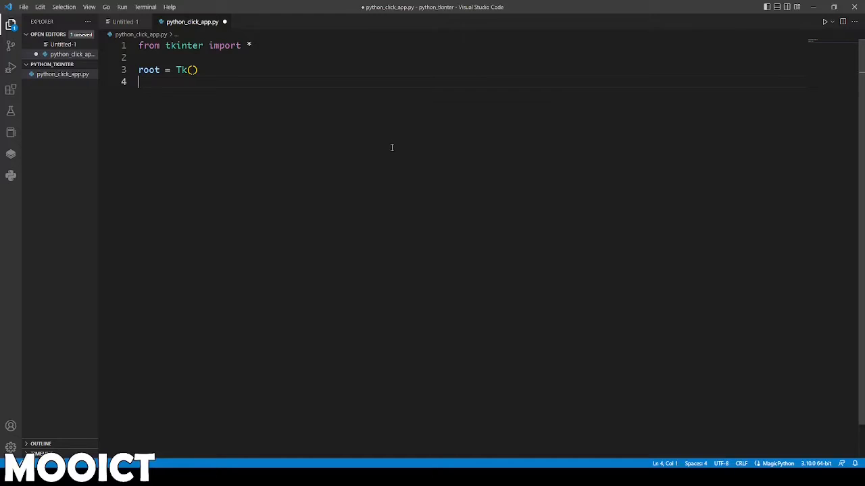
Add root.geometry("300x300") and root.title("MOO ICT Button Clicker")
type("root")
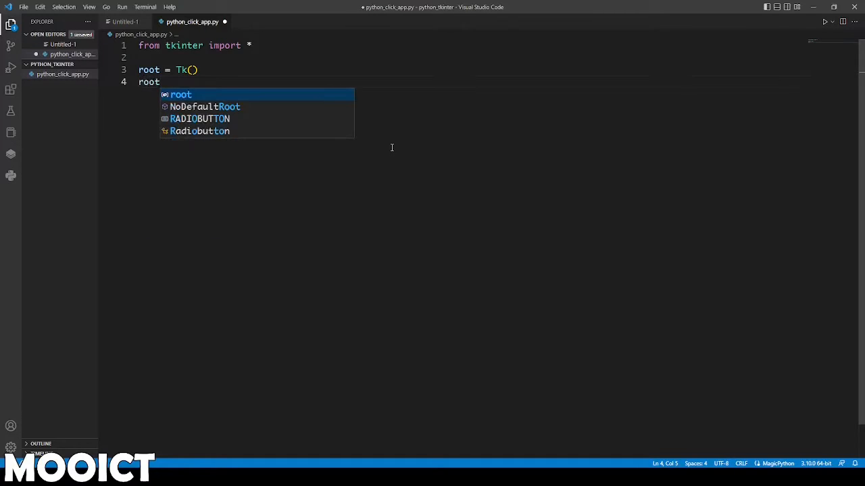
type(".geometry()")
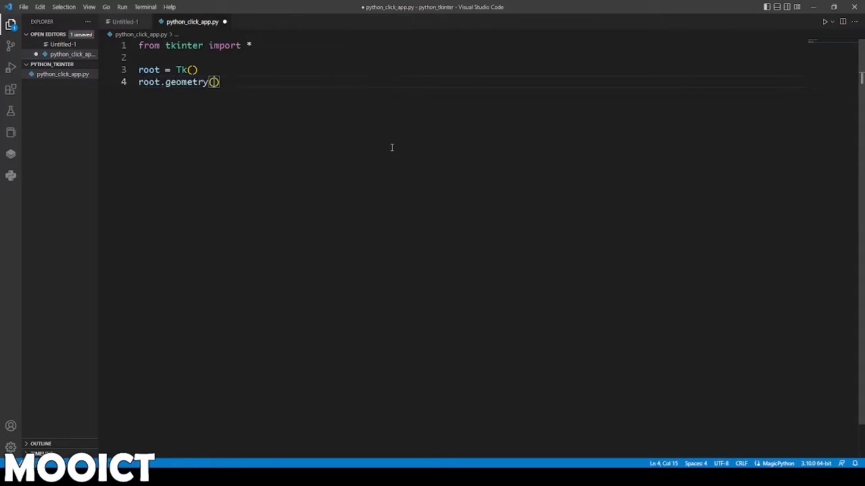
type("\"")
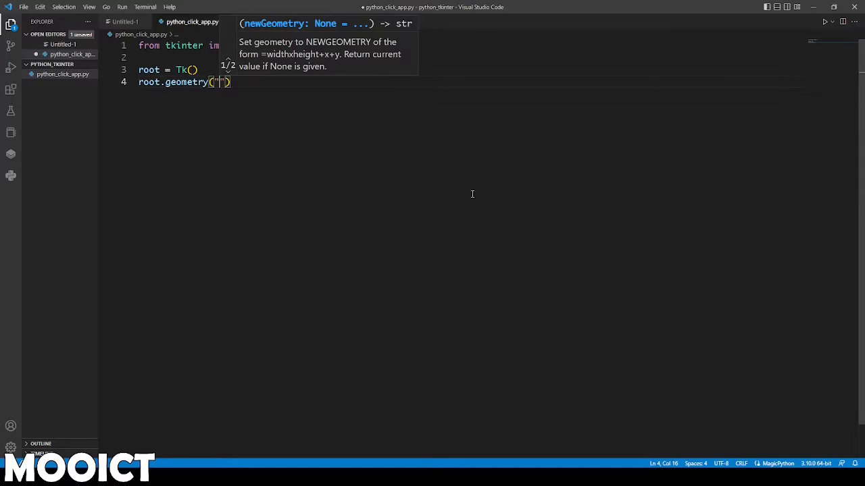
type("300x")
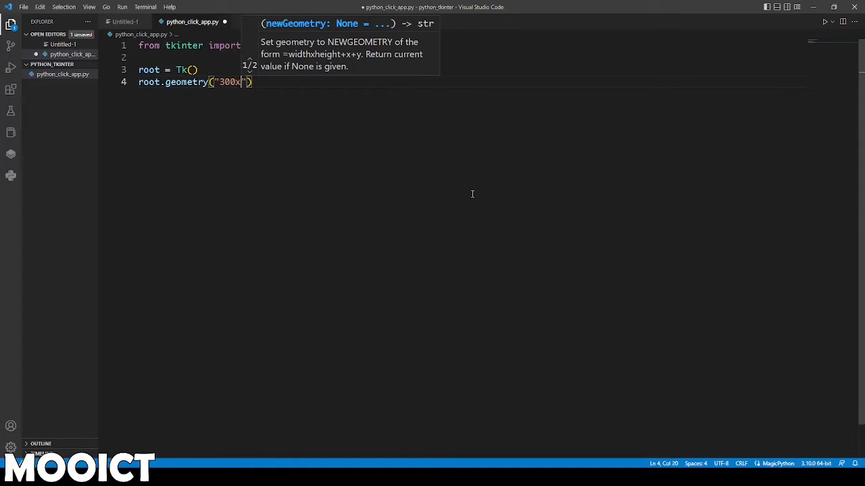
type("300")
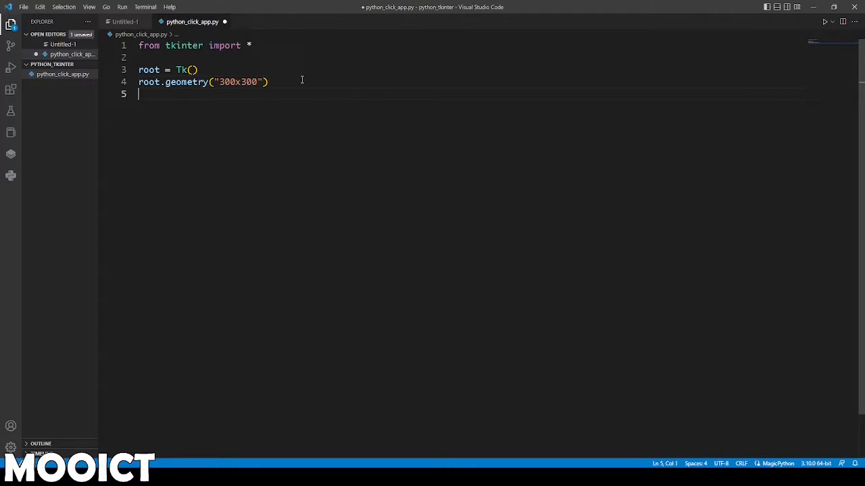
mouse_move(322, 90)
type("root.")
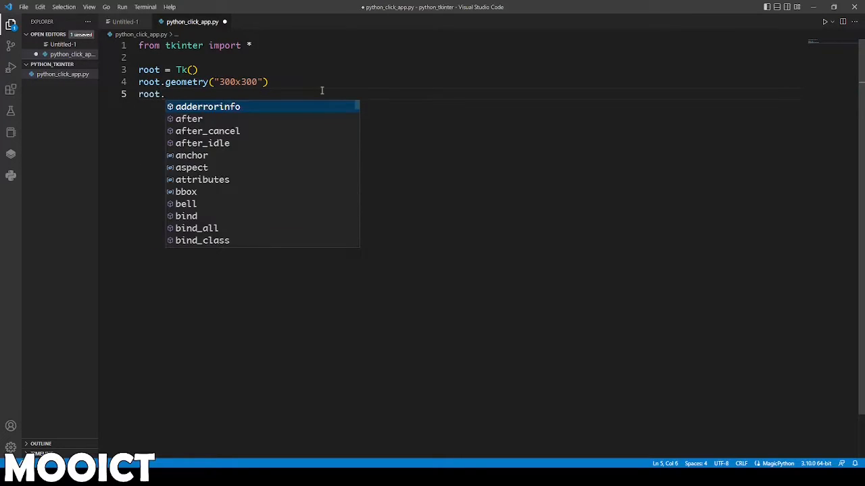
type("title()")
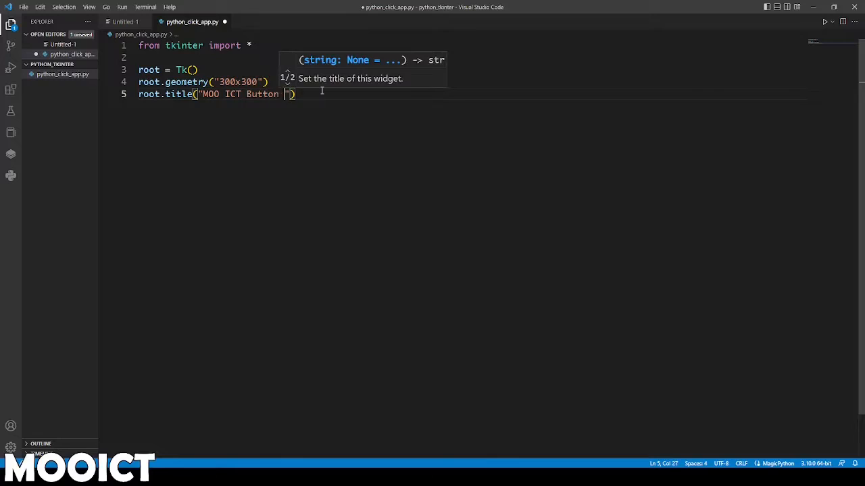
type("Clicker")
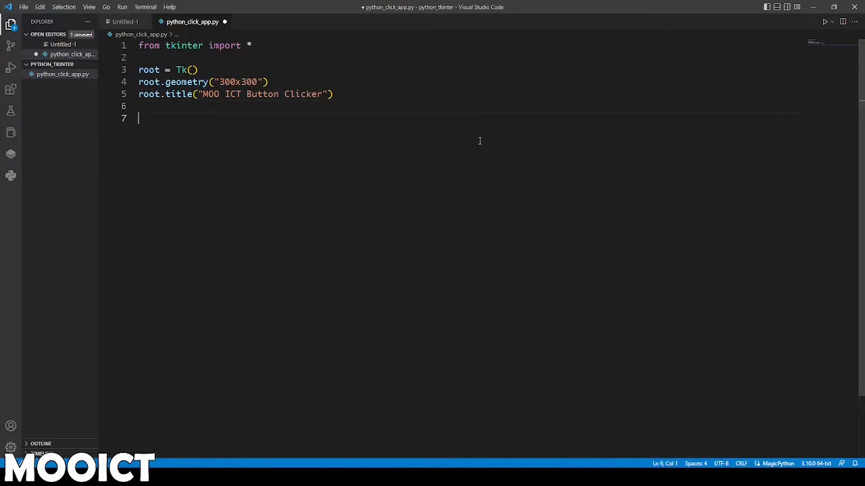
Add number = 0 and the comment '# add the button function'
type("nub")
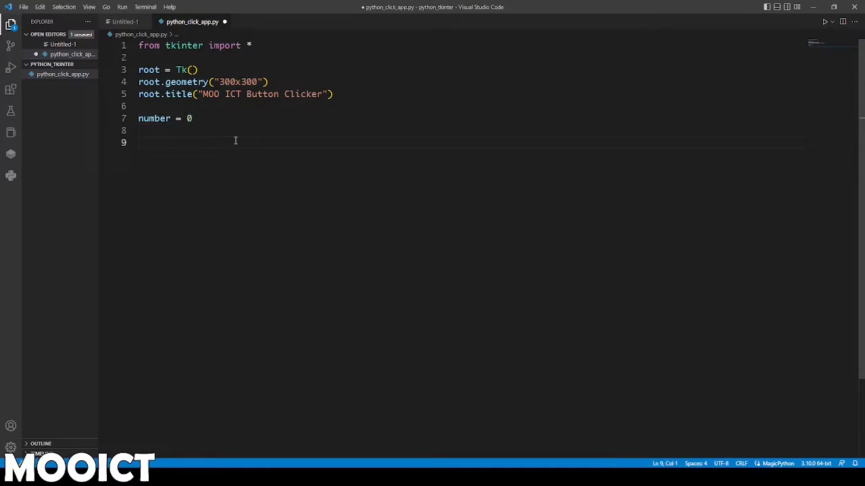
mouse_move(400, 143)
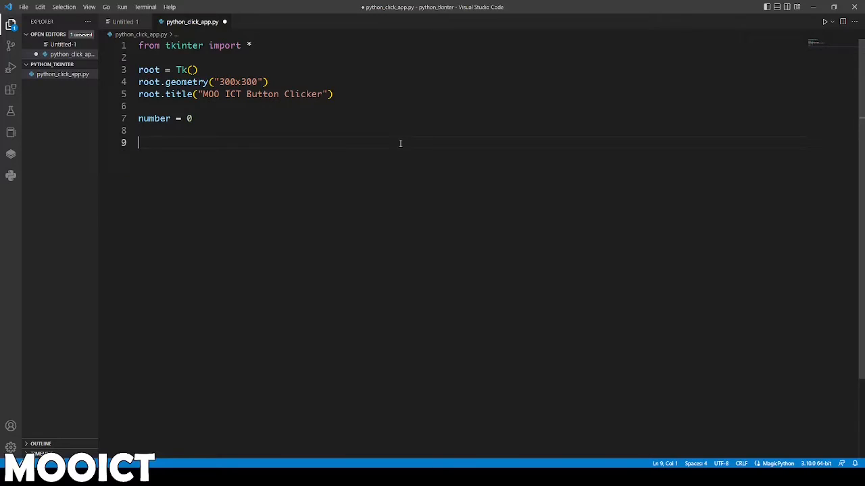
type("# add the")
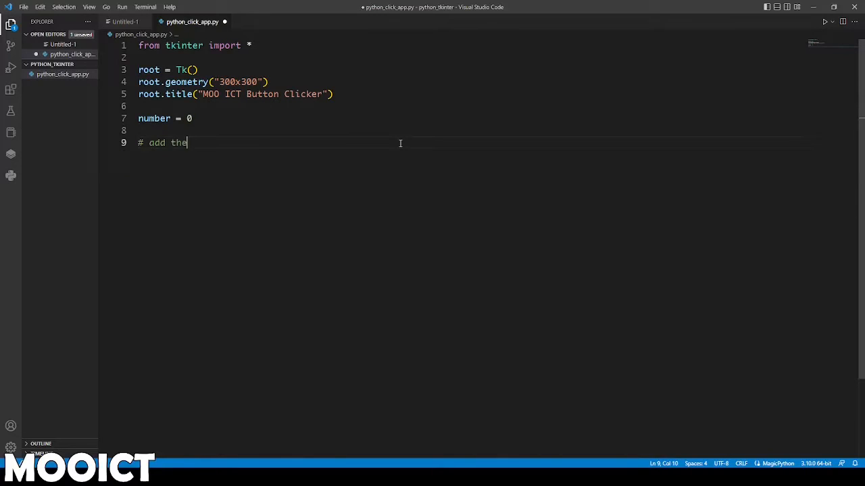
type("button function")
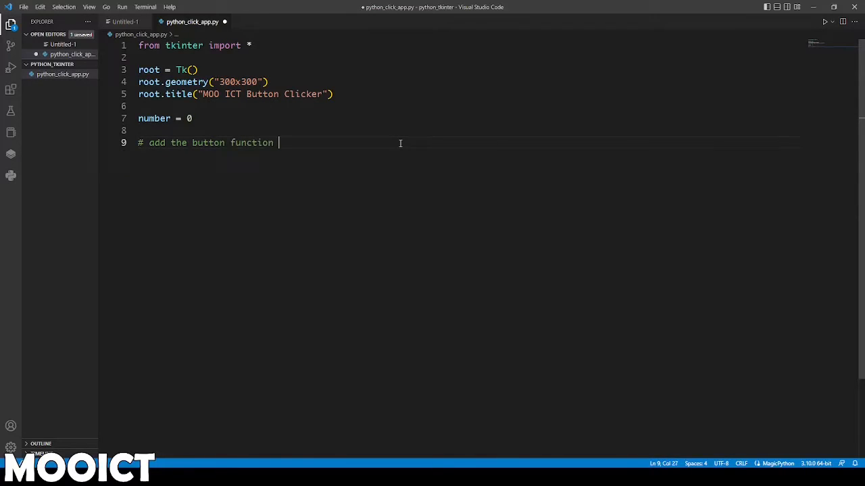
Finish the comment with 'here' and start ClickingButton = Button(root, text="Click Me!", padx=50, pady=50,
type("here")
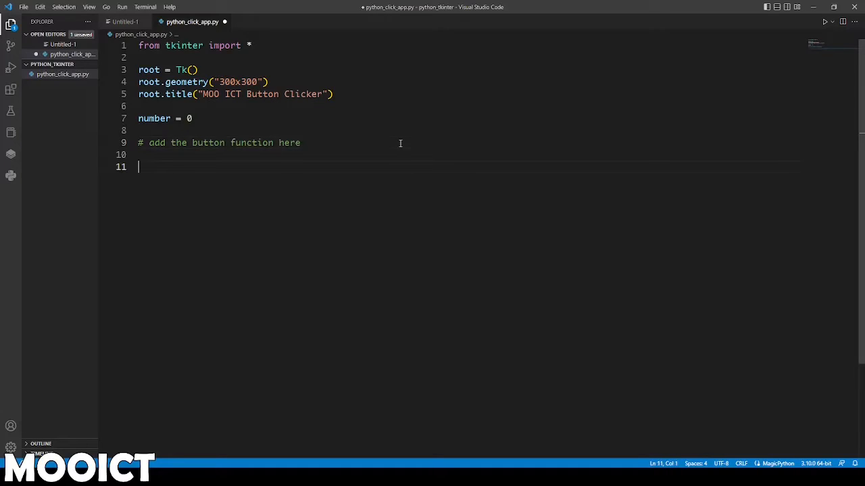
triple_click(219, 143)
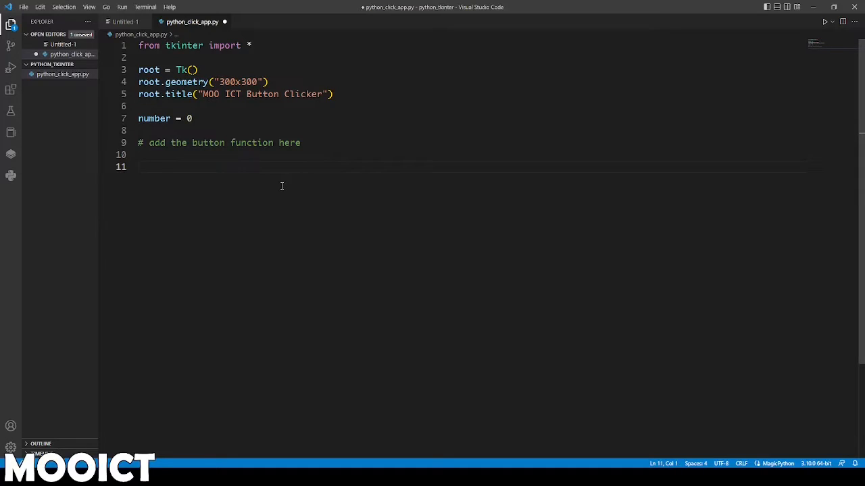
type("Clickin")
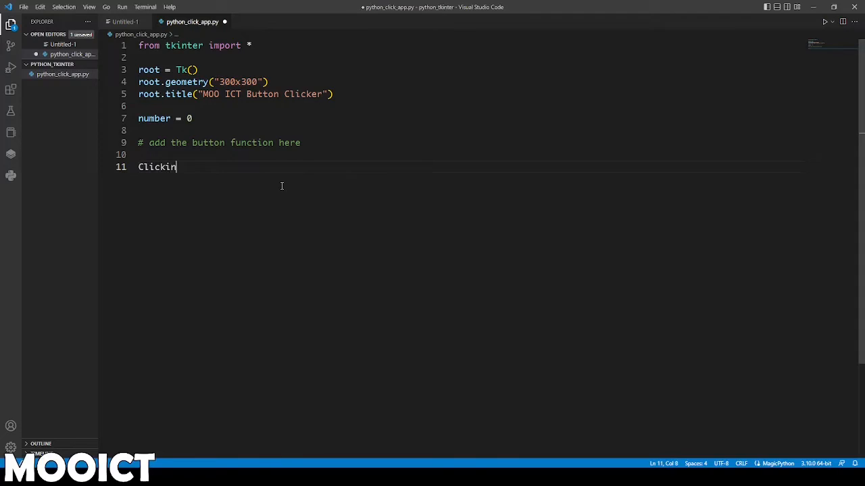
type("gButton =")
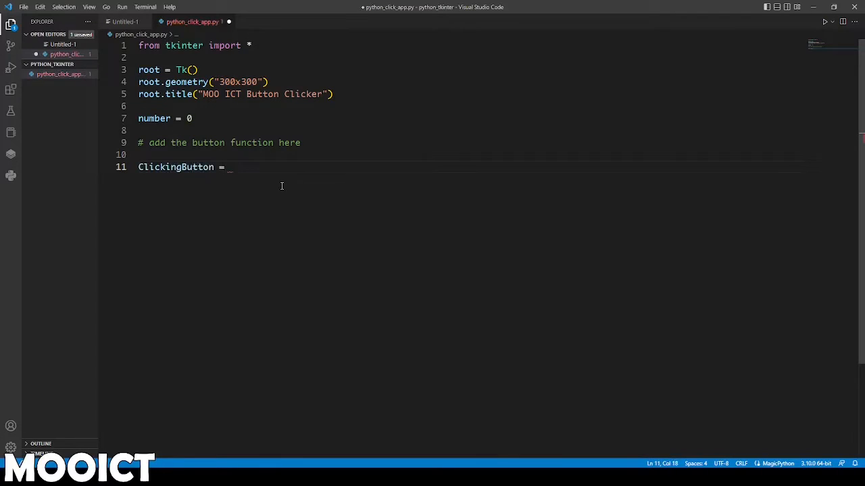
type("Button()")
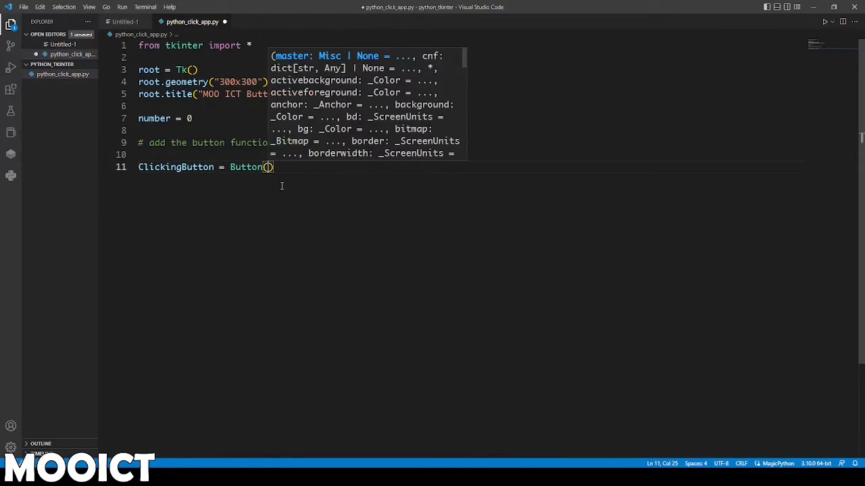
type("root,")
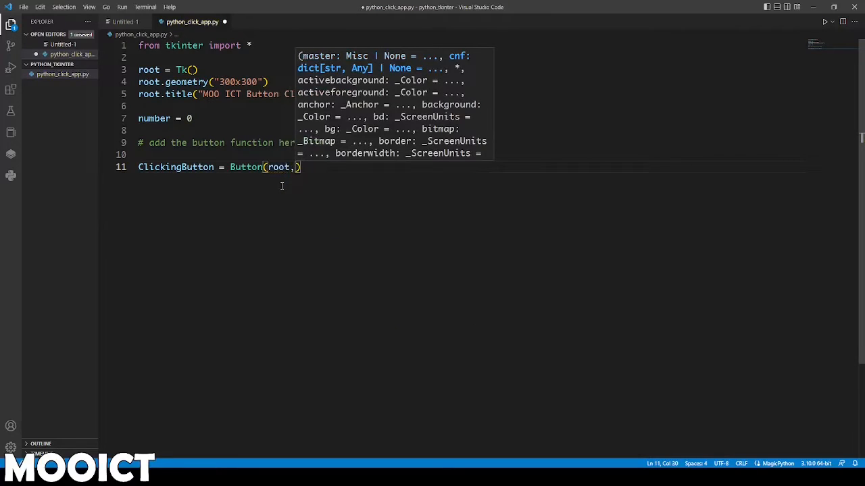
type("text=\"Click Me!\",")
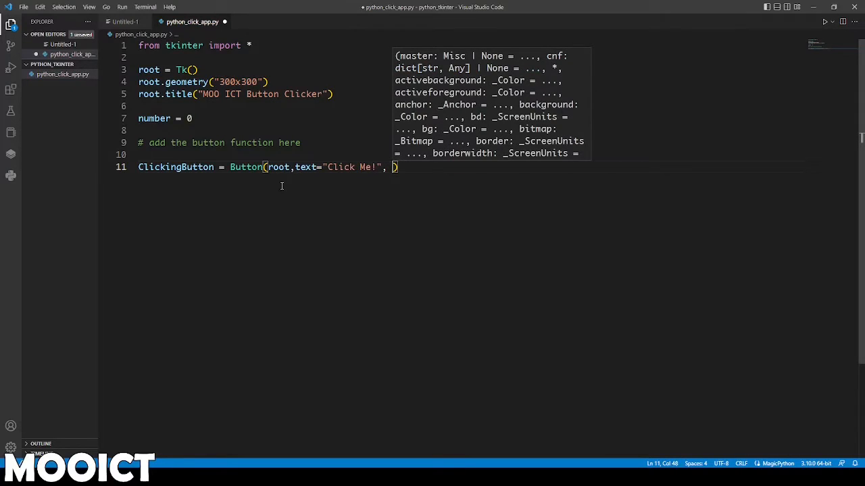
type("padx=")
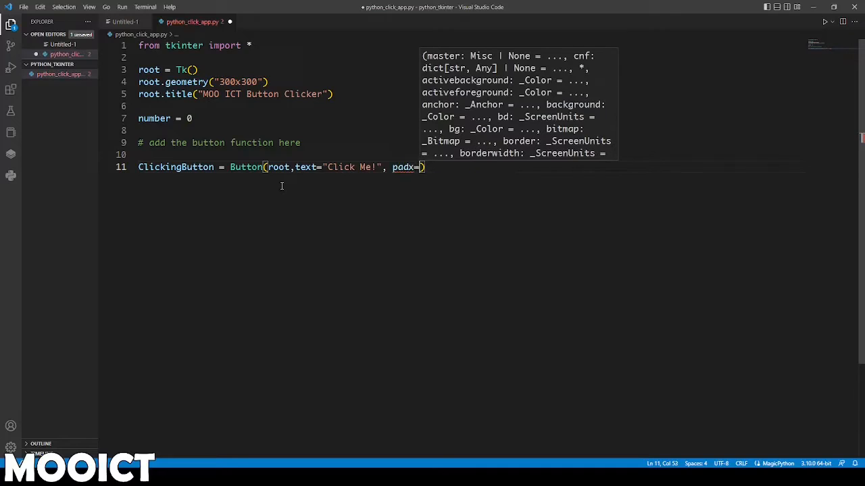
type("50, pady=")
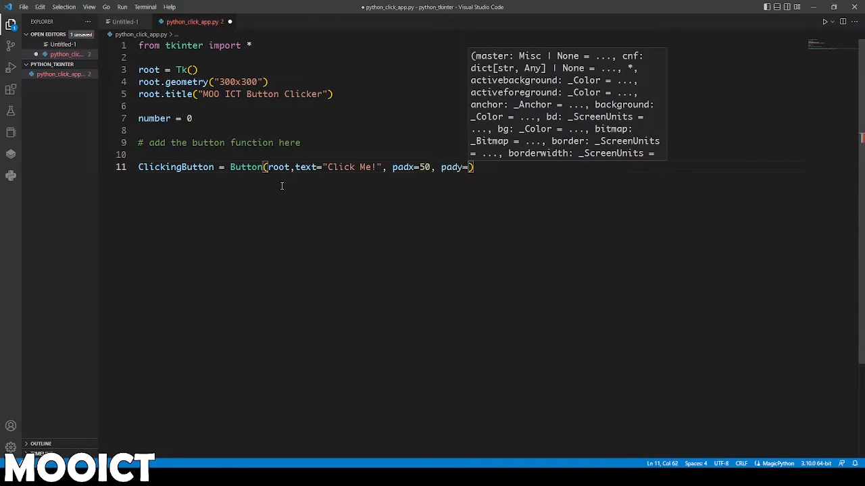
type("50")
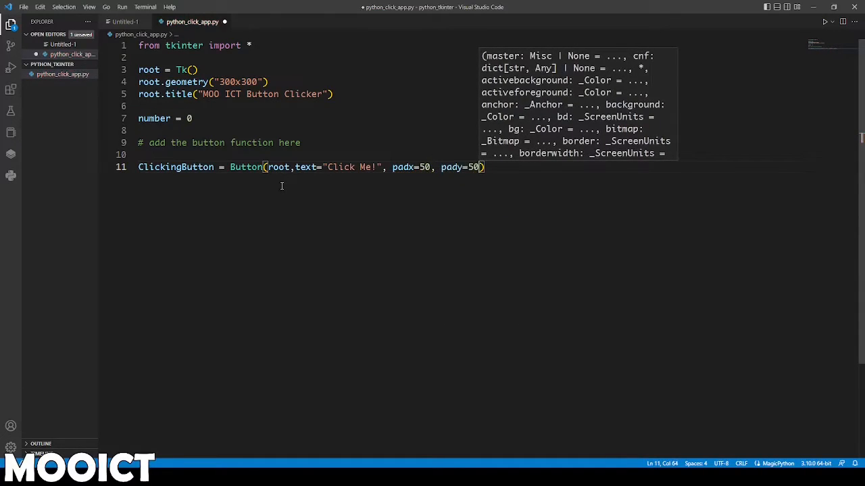
type(",")
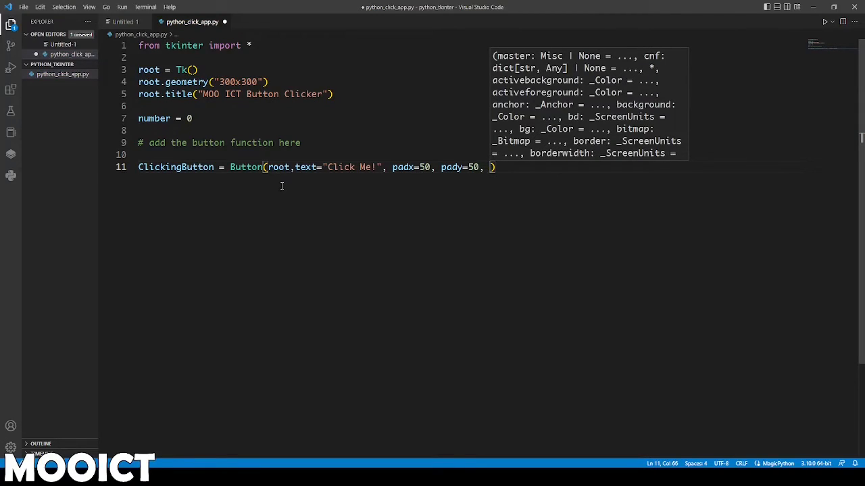
Complete the button with bg="gold" and font=("Arial", 22)
type("bg=")
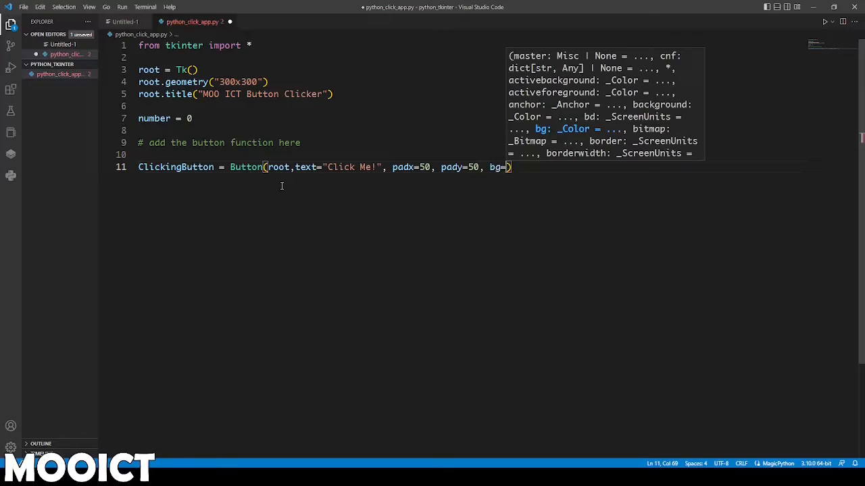
type("\"gold\"")
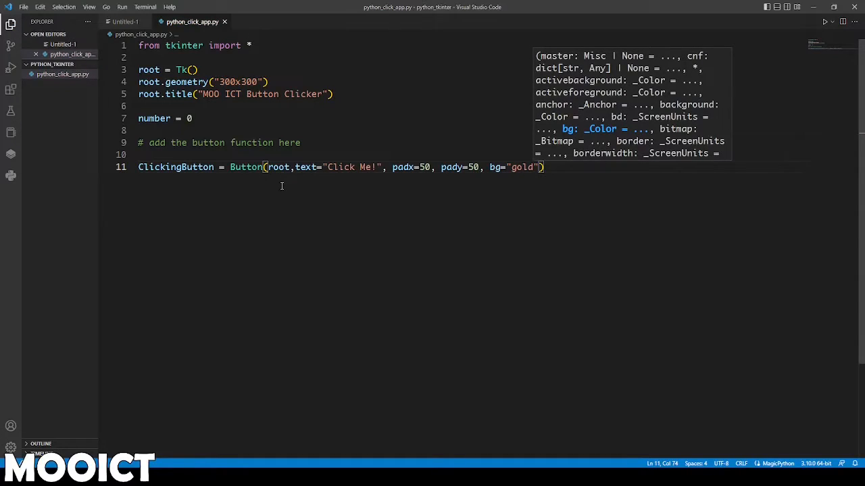
type(", fo")
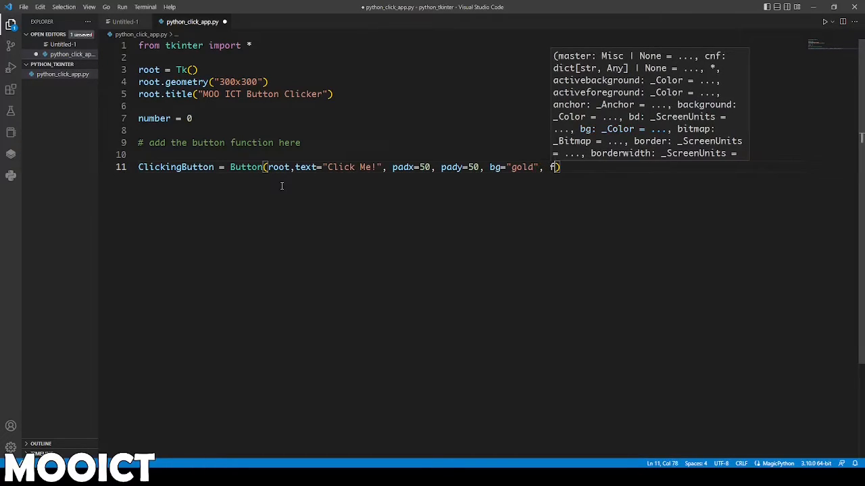
type("ont=")
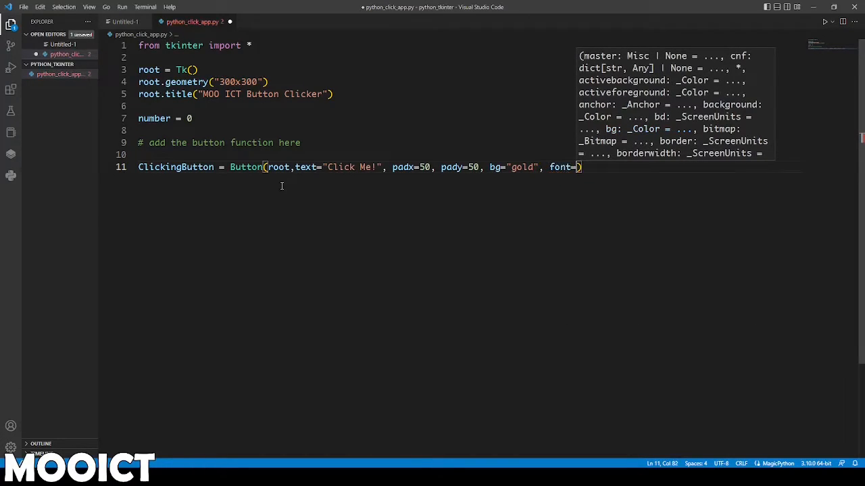
type("()")
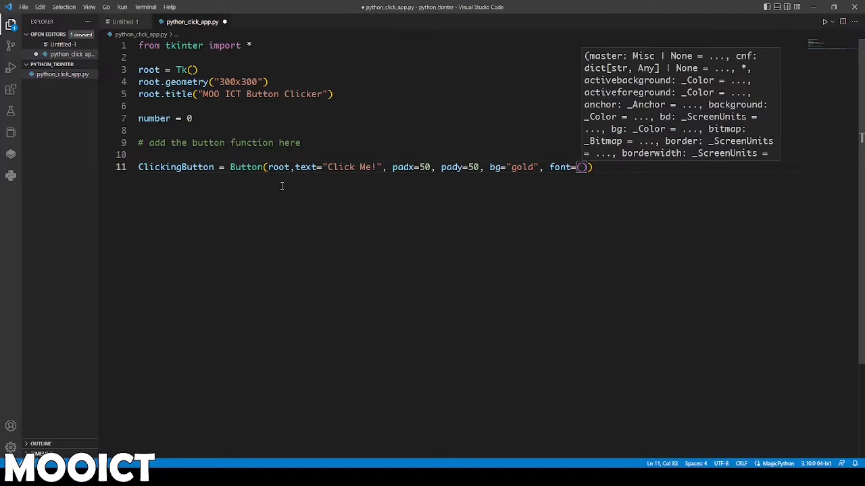
type("\"Arial\"")
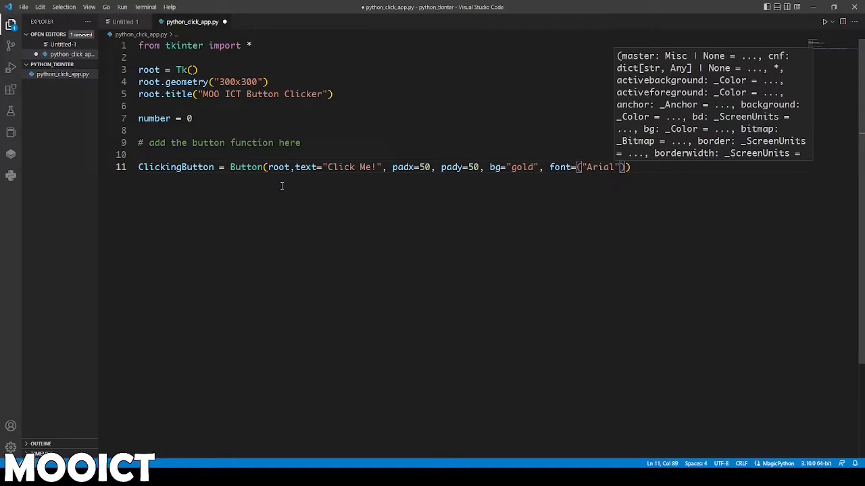
type(", 2")
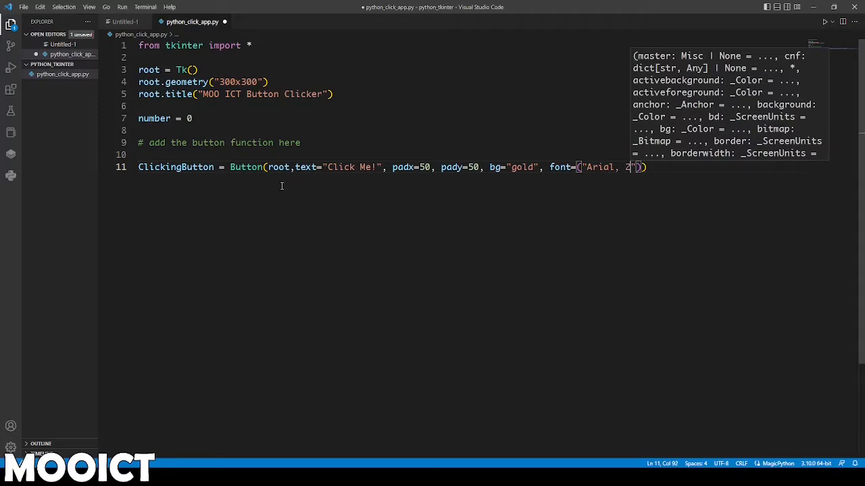
type("2")
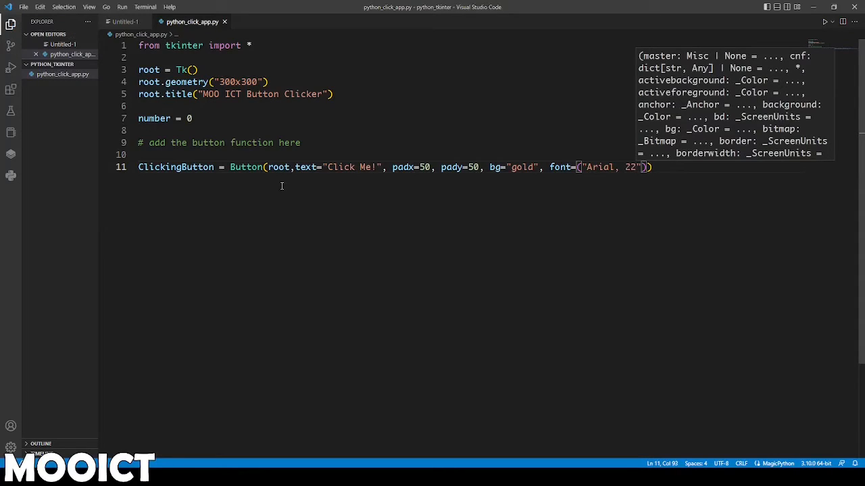
type(")")
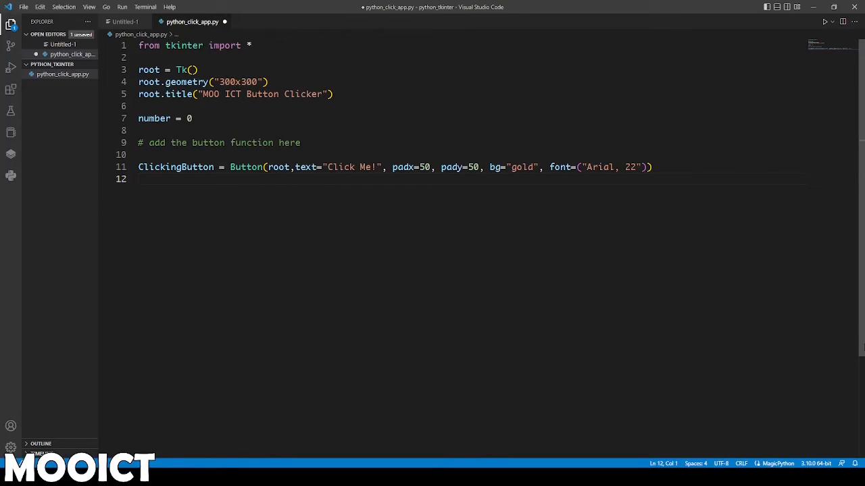
Start ShowInfo = Label(root, text="message", font=("Arial", 20)
type("ShowIn")
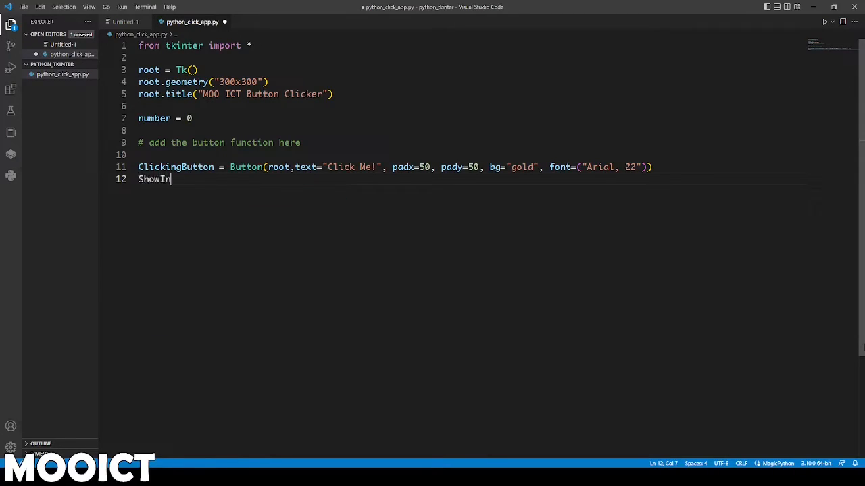
type("fo = Label")
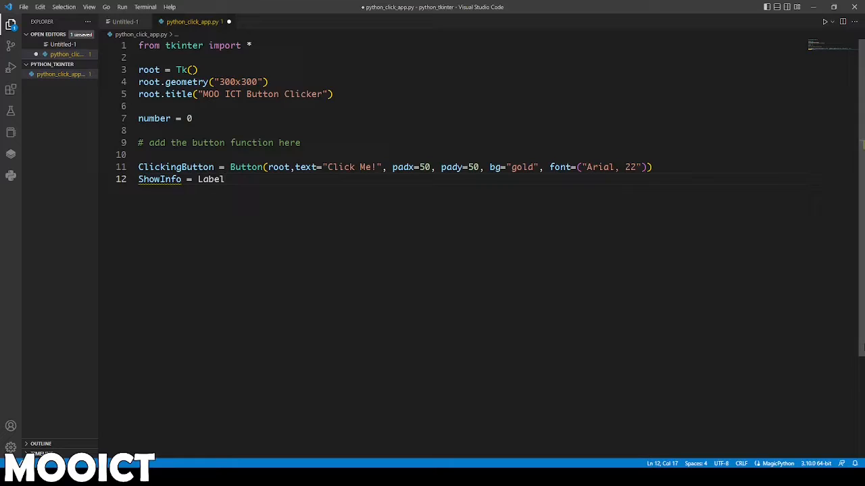
type("(root, )")
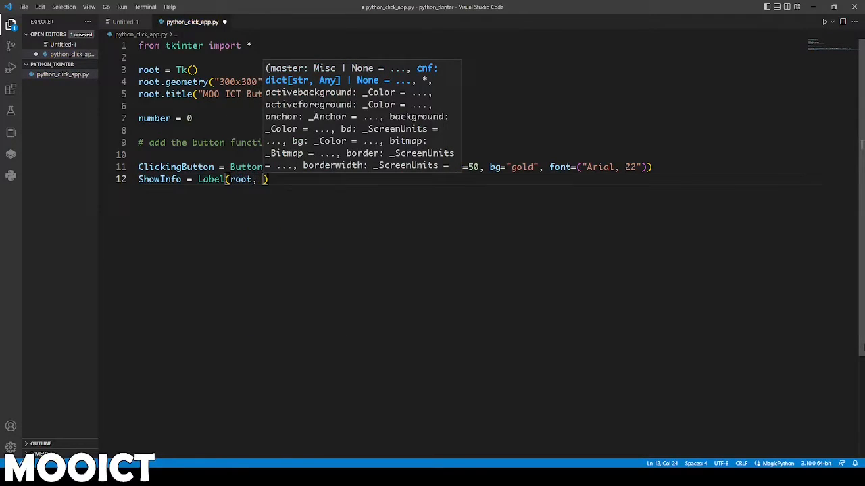
type("text=\"")
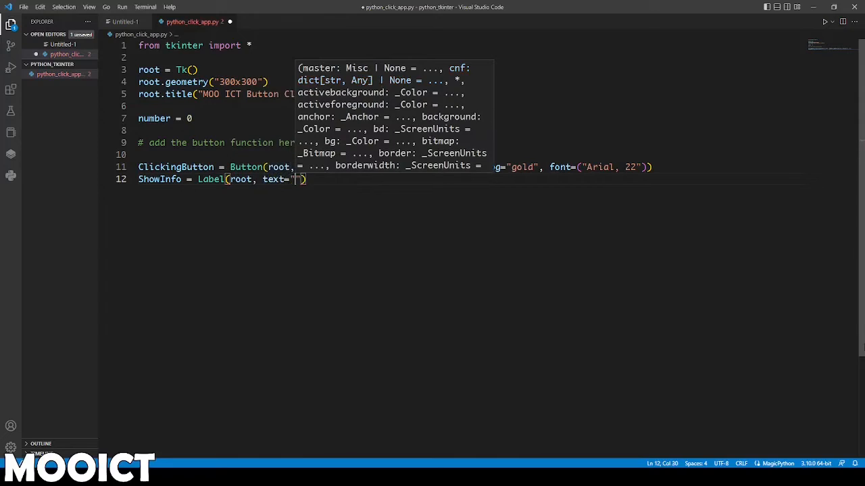
type("message")
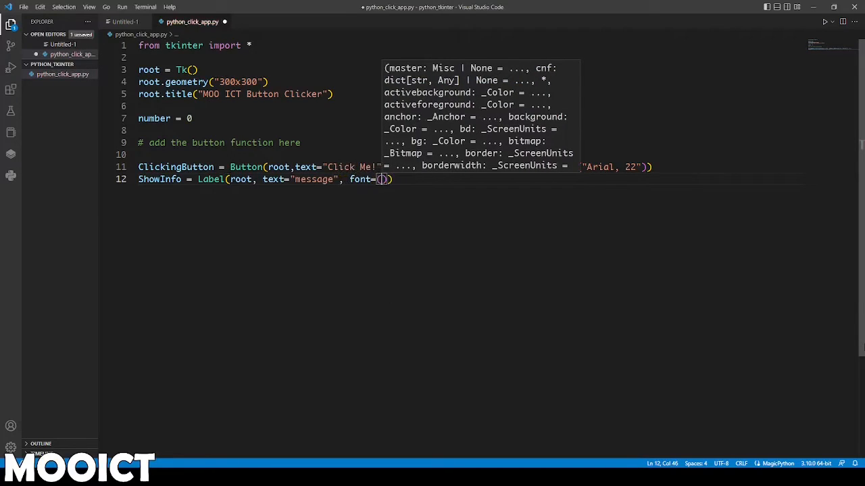
type("\"\"")
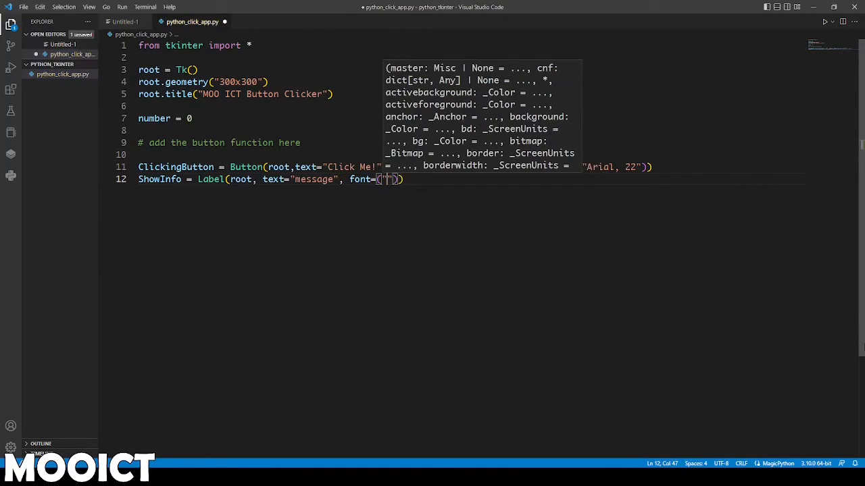
type("Arial,")
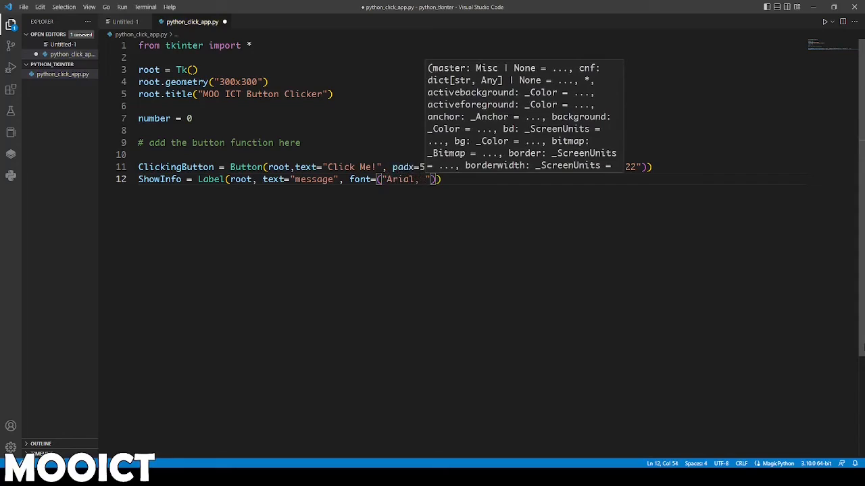
type("20")
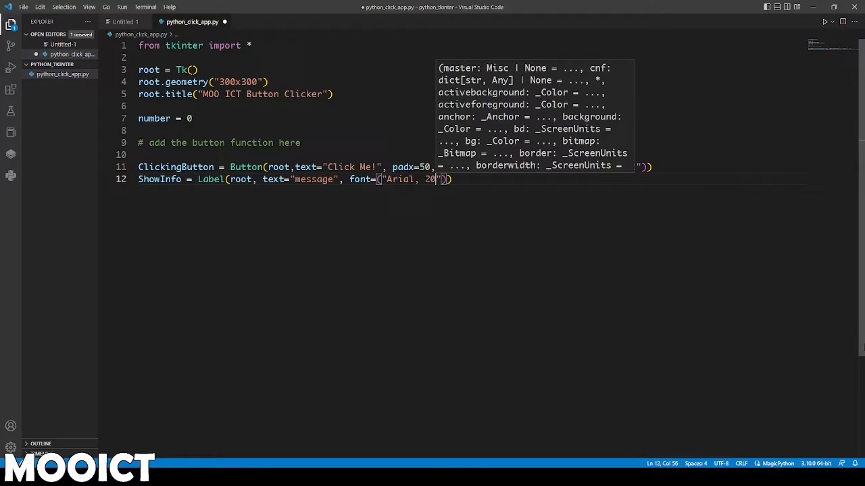
type(")")
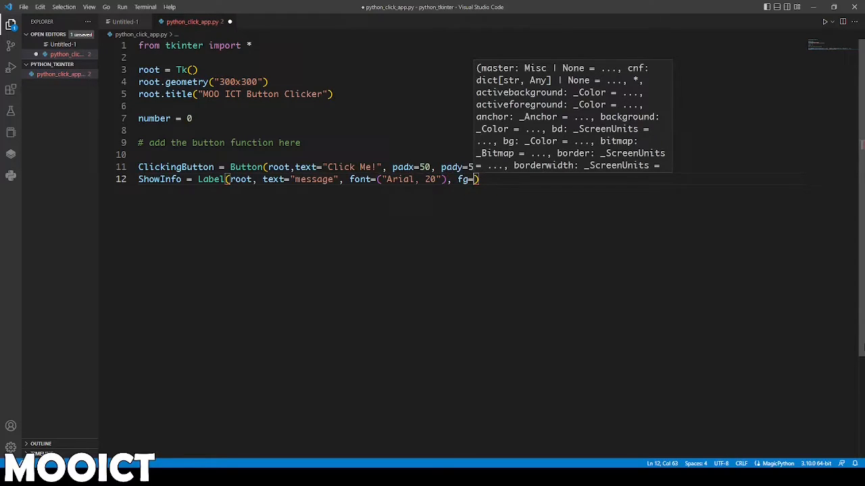
Complete the label with fg="purple" and pady=20
type("purple")
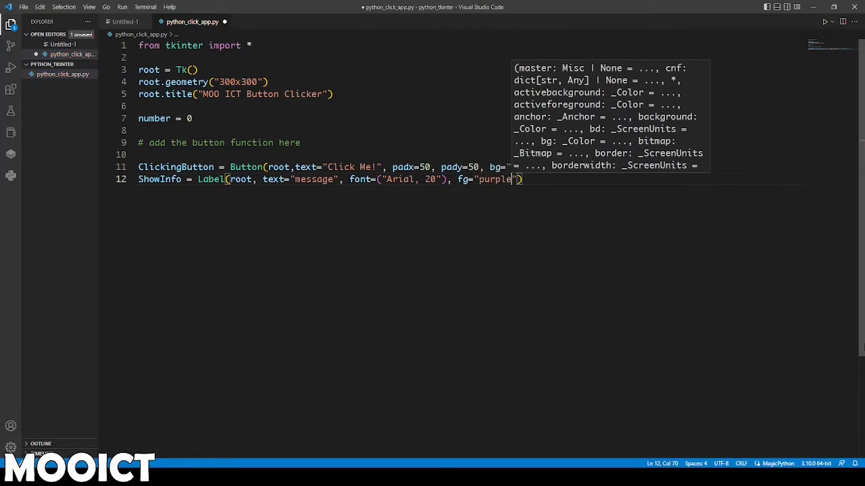
type("g")
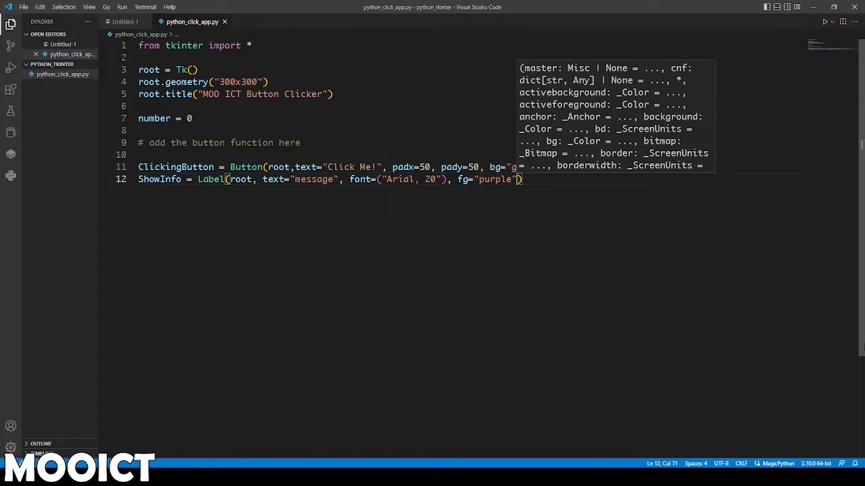
type(", pd")
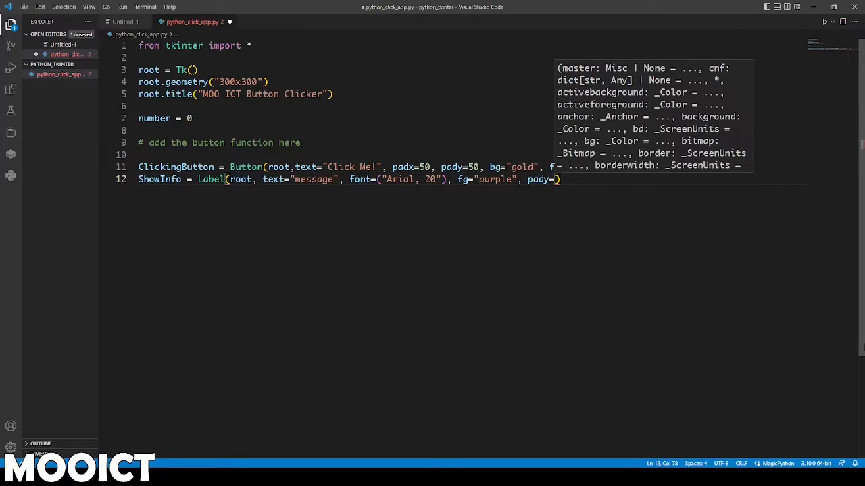
type("20")
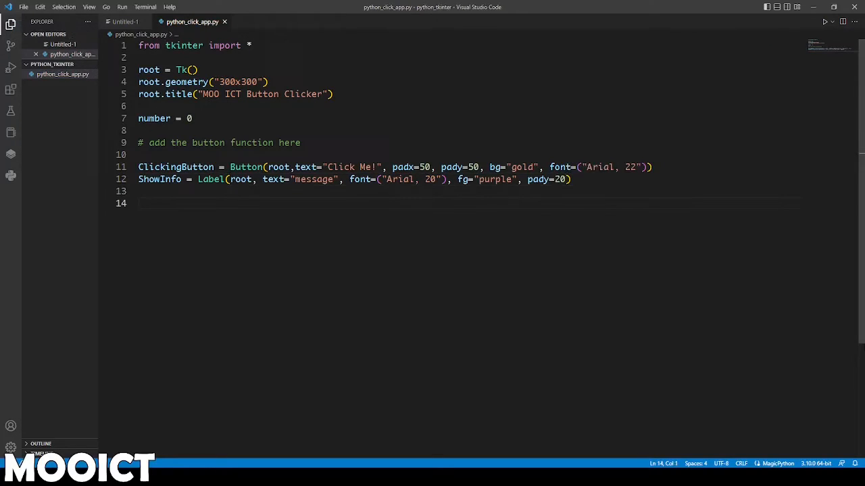
double_click(175, 167)
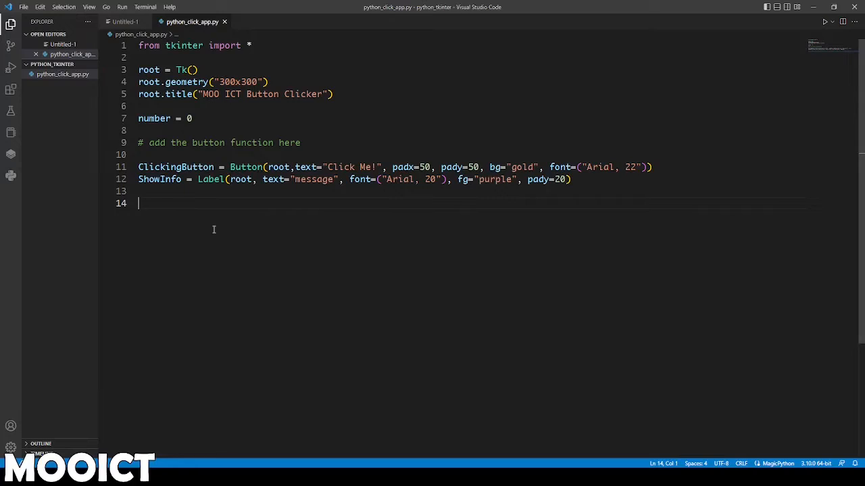
mouse_move(230, 178)
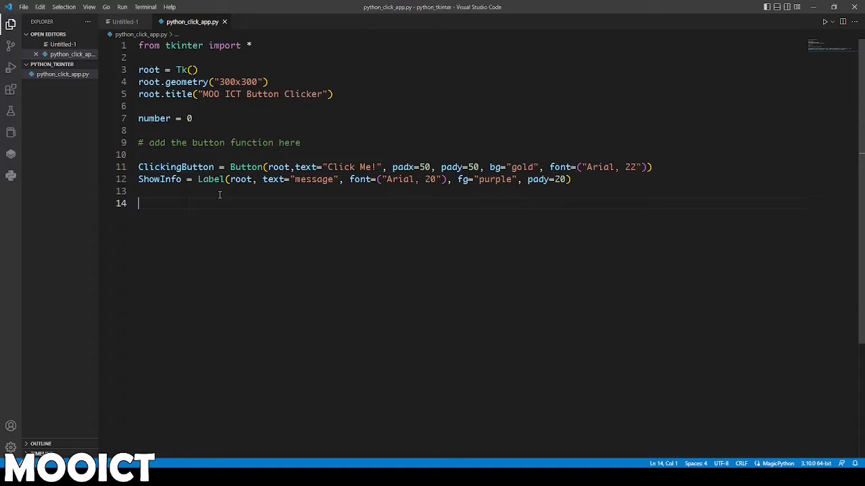
mouse_move(260, 220)
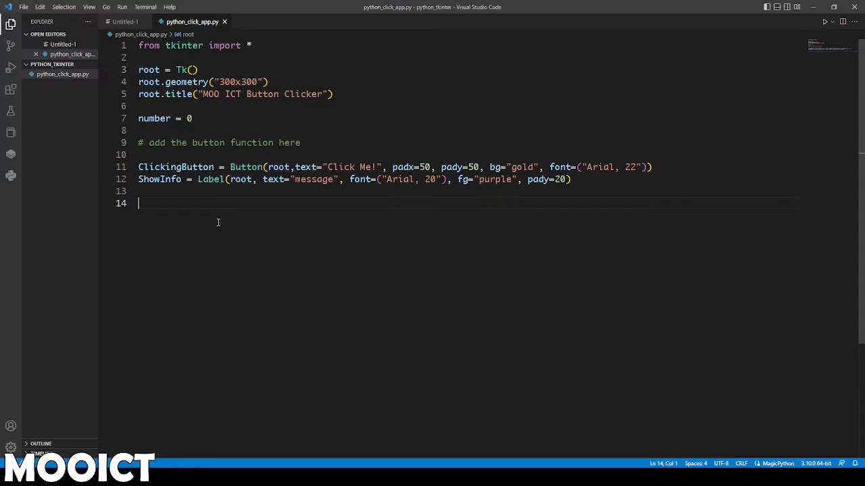
mouse_move(229, 214)
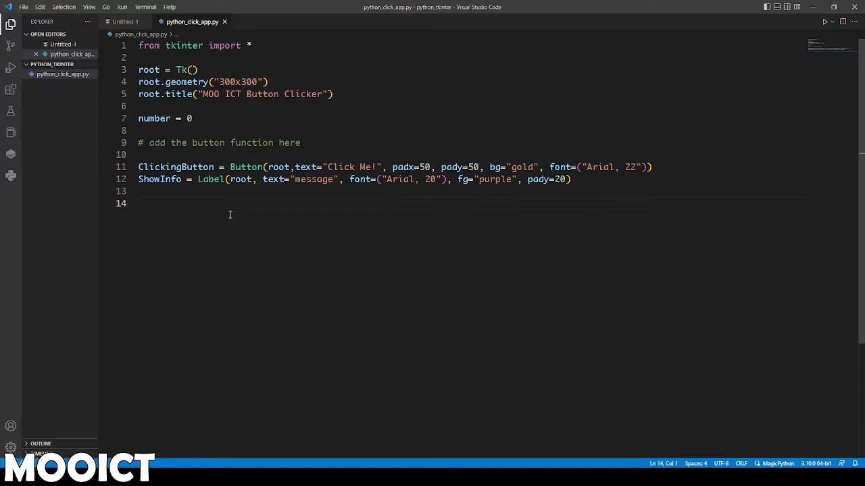
left_click(138, 203)
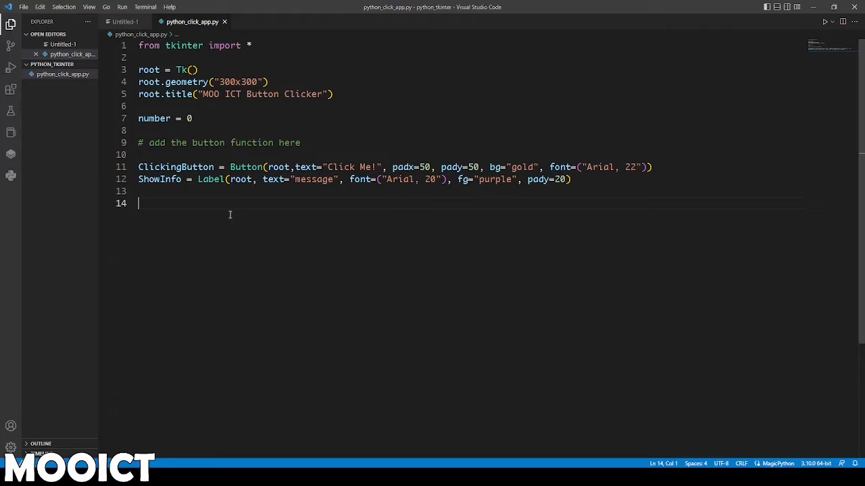
Add ClickingButton.pack(), ShowInfo.pack() and root.mainloop() so the app runs
type("ClickingButton.")
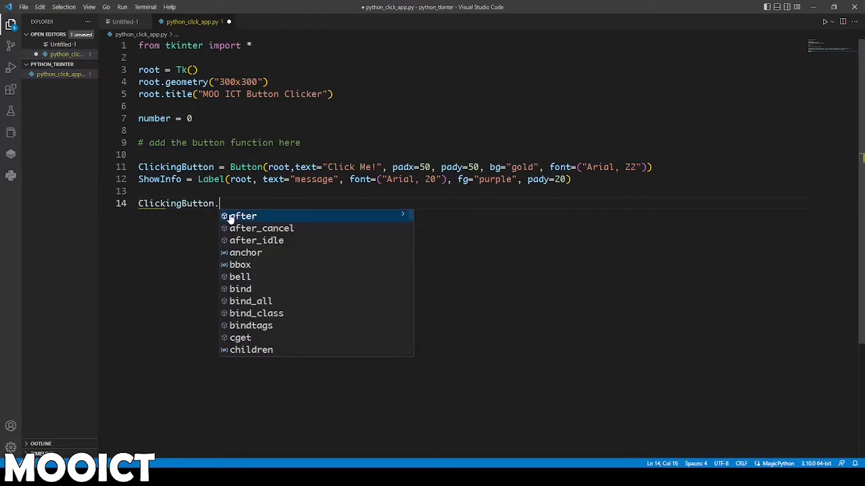
type("pack()")
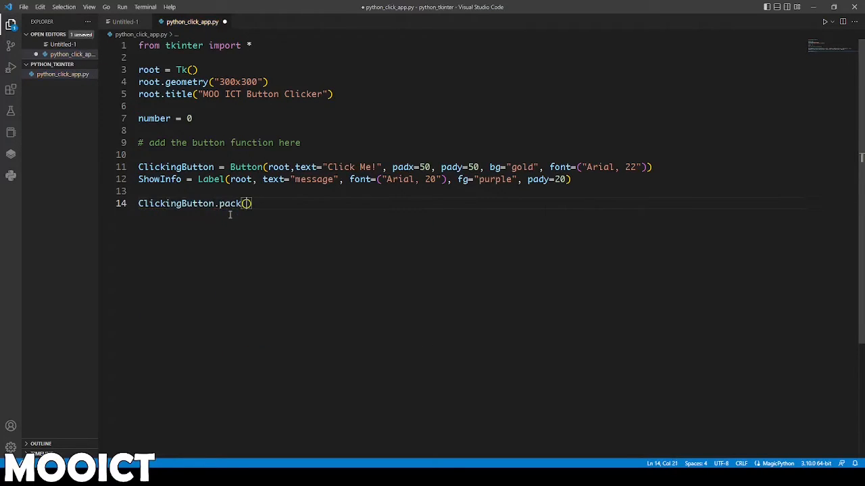
type("s")
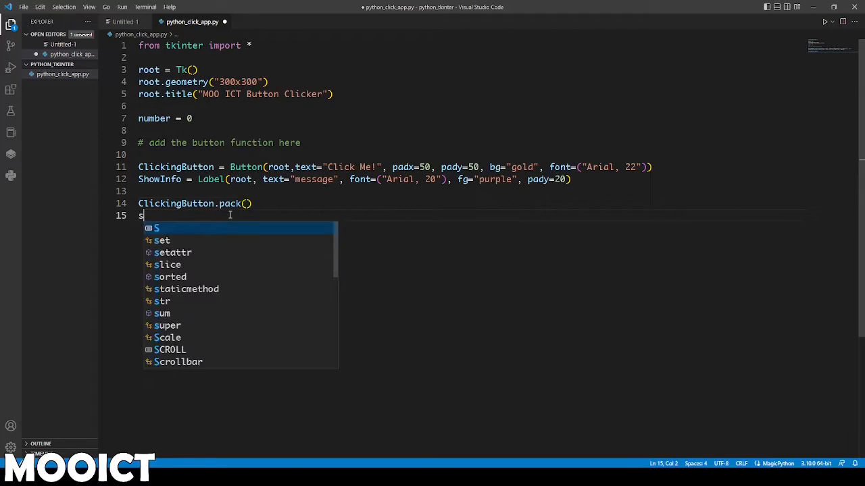
type("howInfo.pack(")
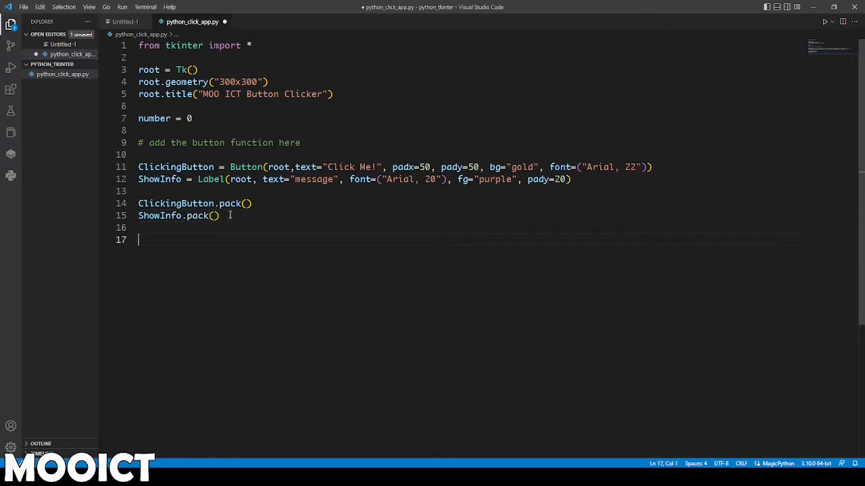
type("root.mainloop(")
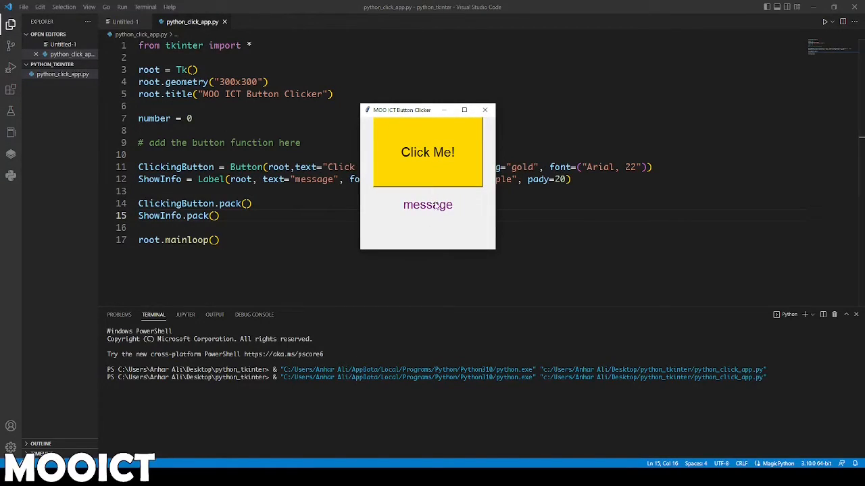
mouse_move(476, 215)
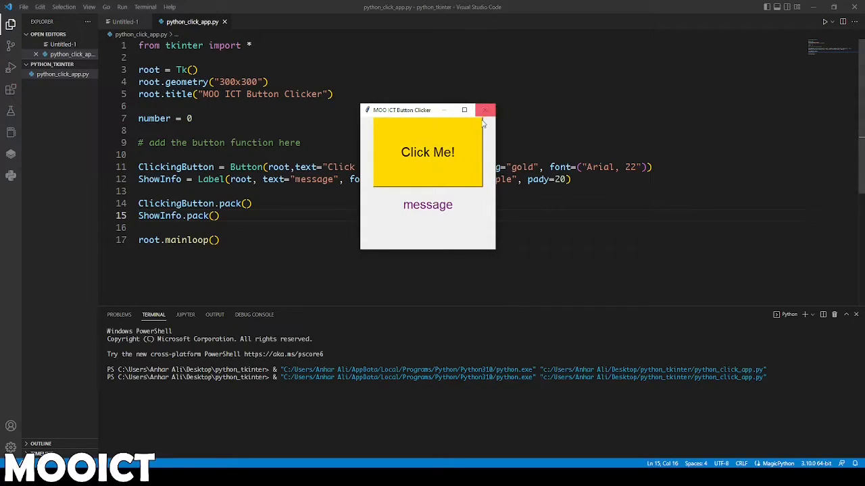
Close the running clicker window and tidy the end of the Button line, removing a stray comma
left_click(485, 110)
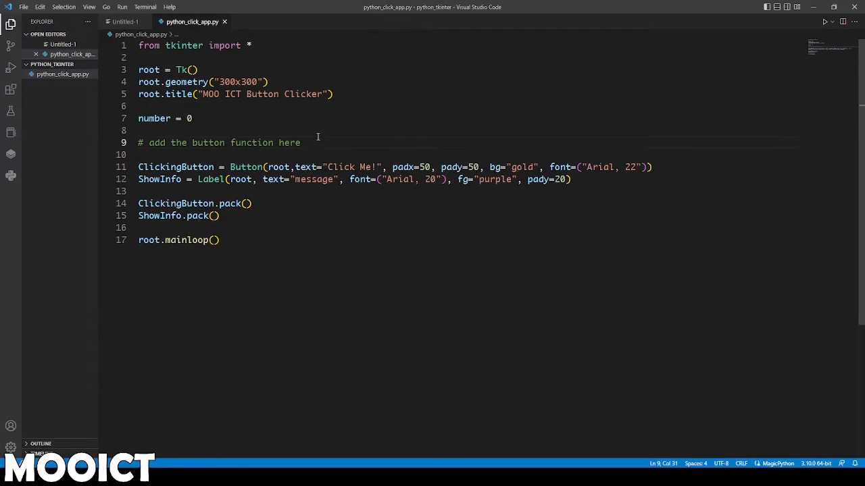
left_click(219, 240)
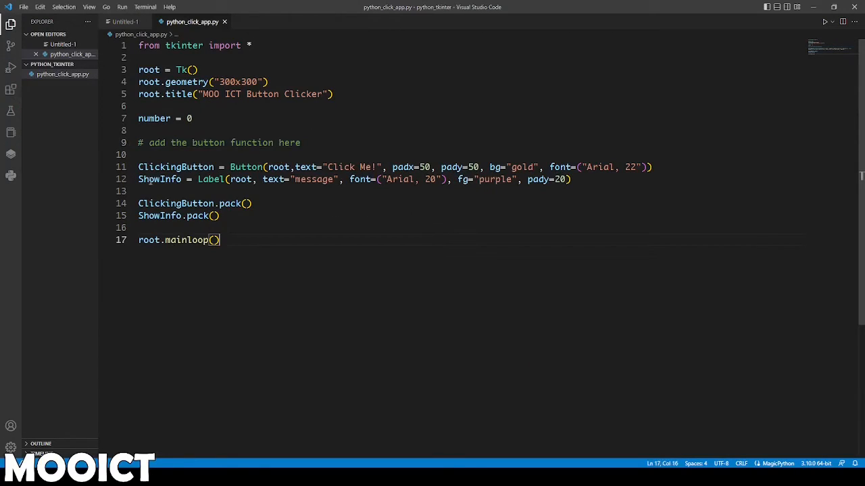
double_click(175, 168)
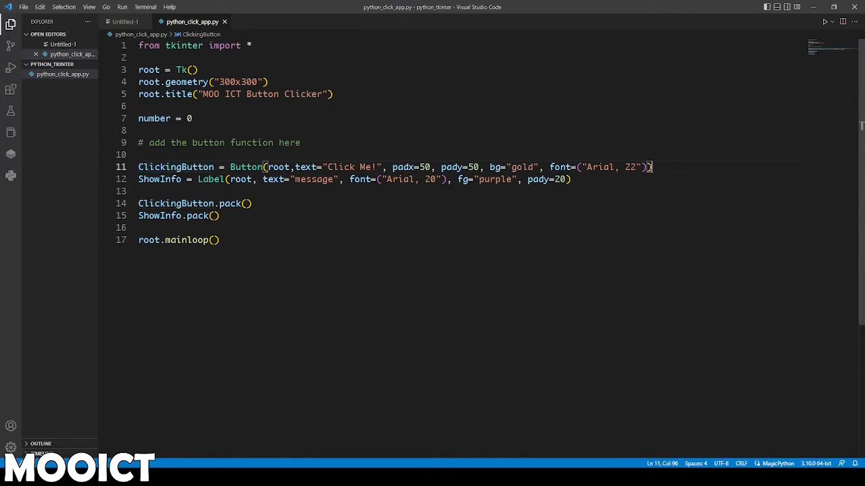
type(",")
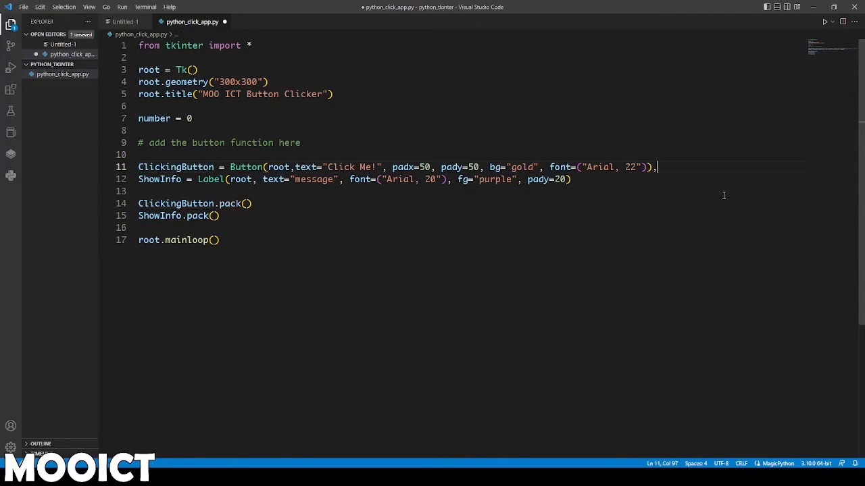
key("BackSpace")
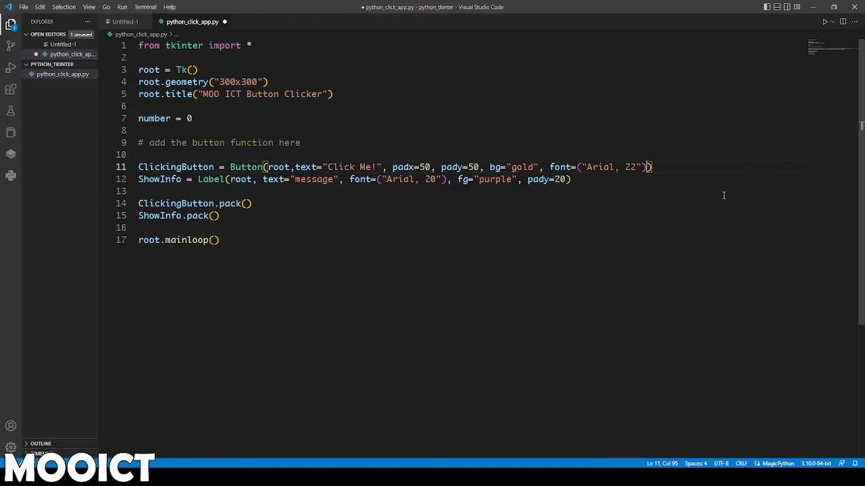
Add command=ClickButton to the Button line and select the ClickButton name
type(", co,")
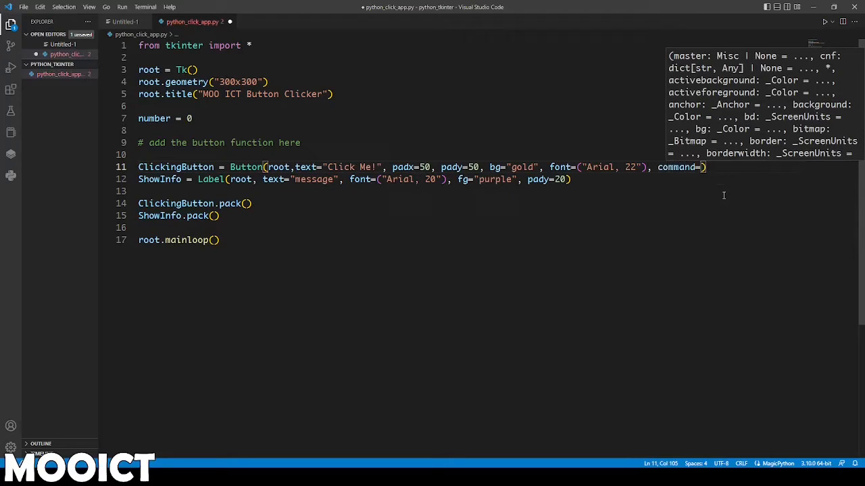
type("ClickButton")
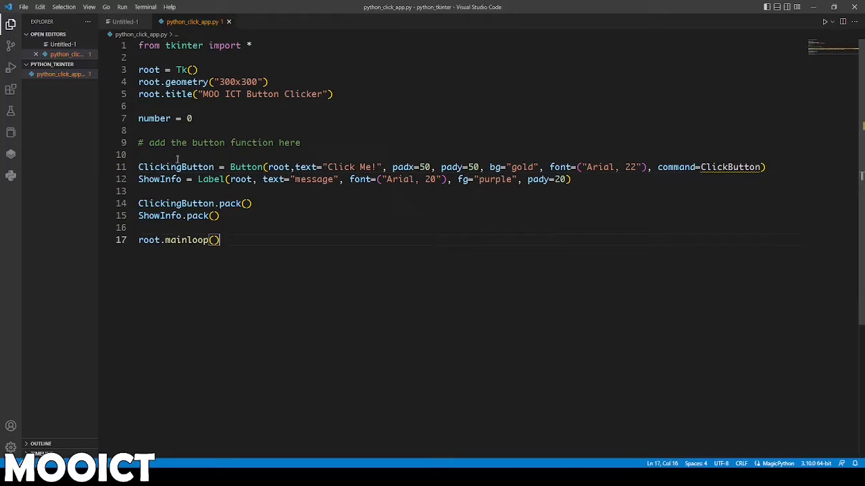
double_click(730, 167)
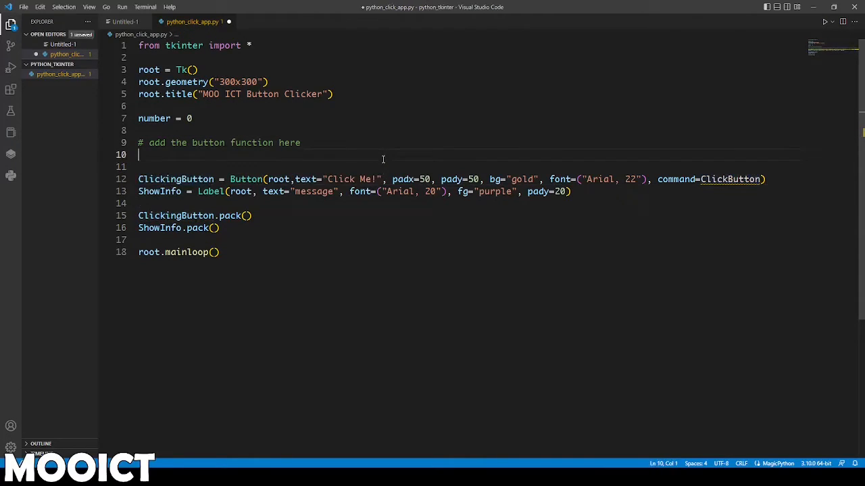
Define def ClickButton(): with global number and number += 1
type("def")
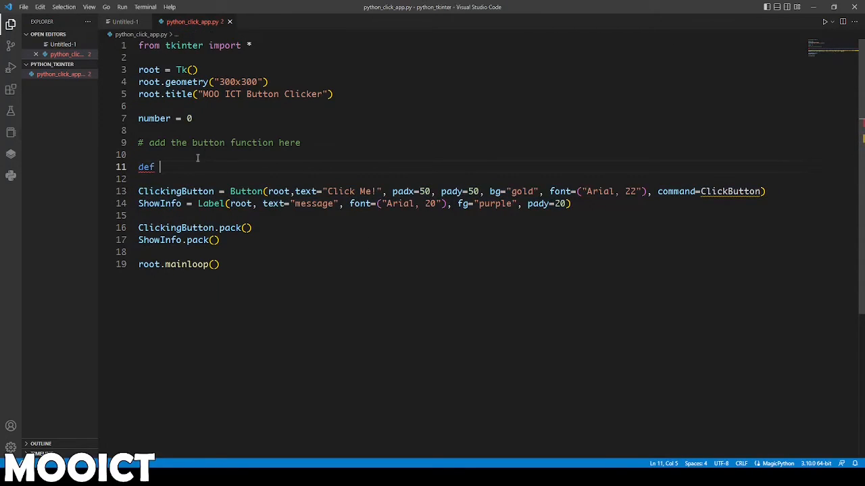
mouse_move(472, 428)
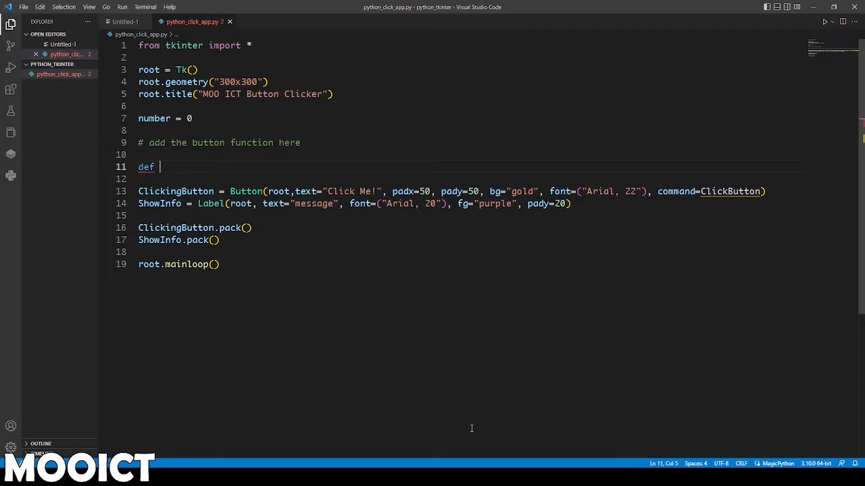
type("c")
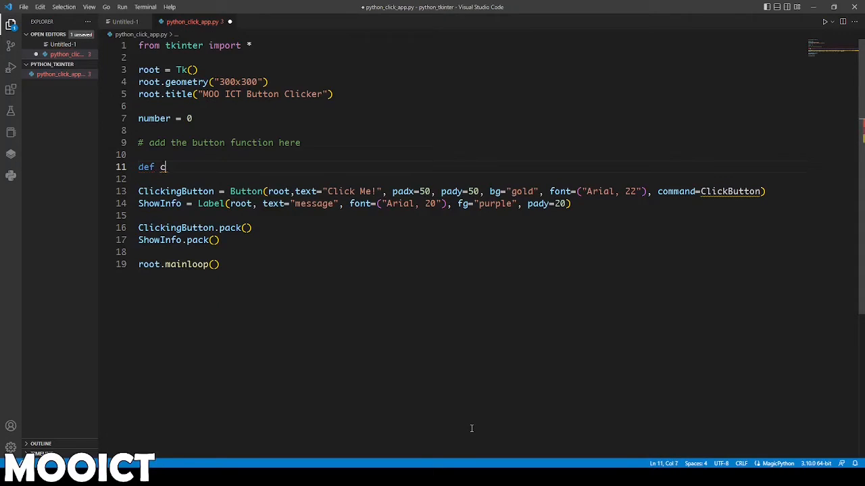
type("lickButt")
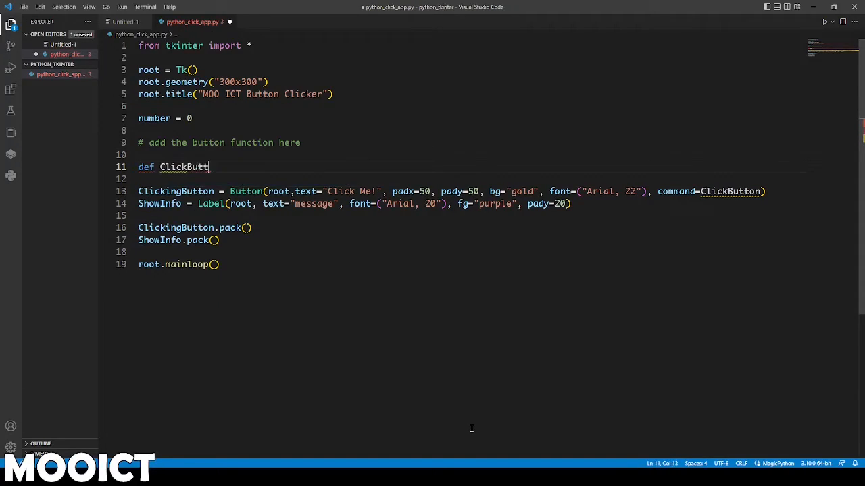
type("on():")
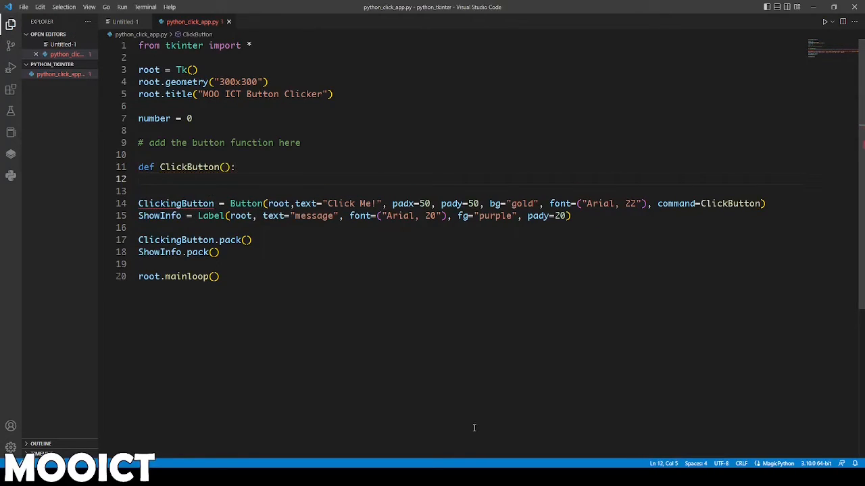
mouse_move(358, 346)
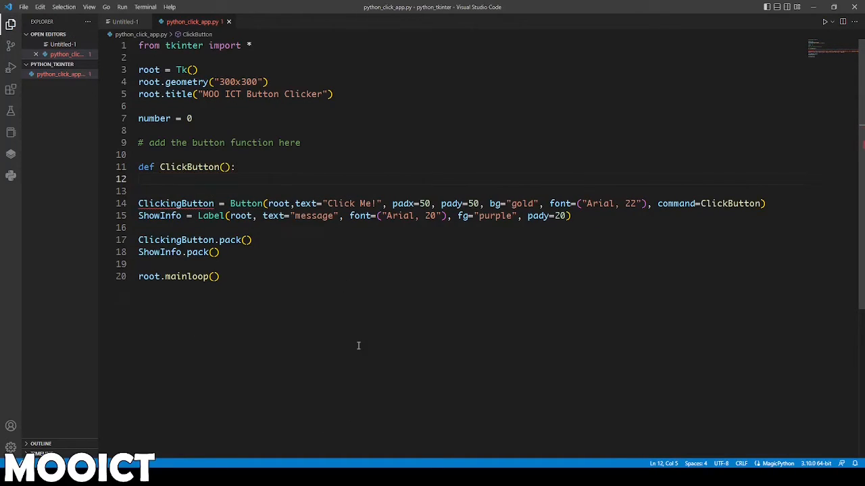
type("global number")
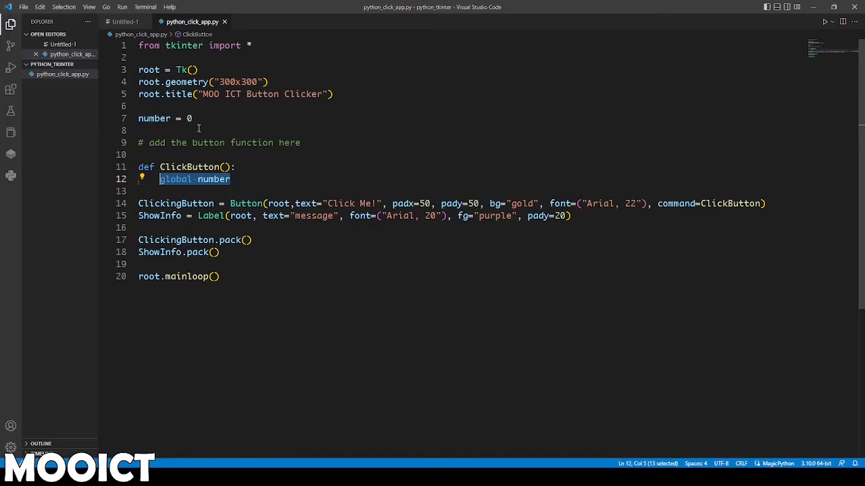
left_click(230, 178)
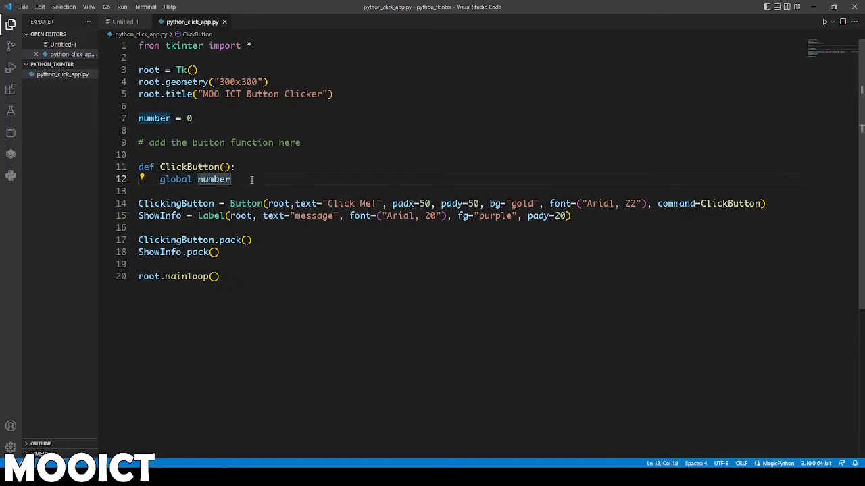
type("number += 1")
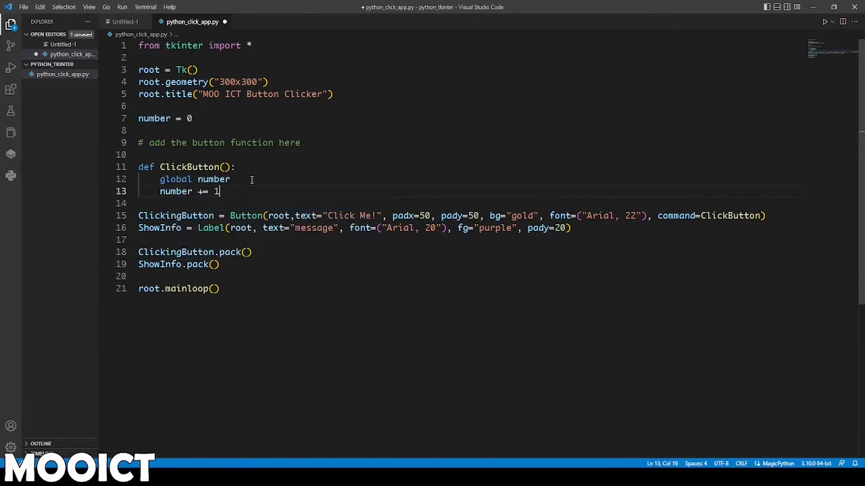
key("ctrl+s")
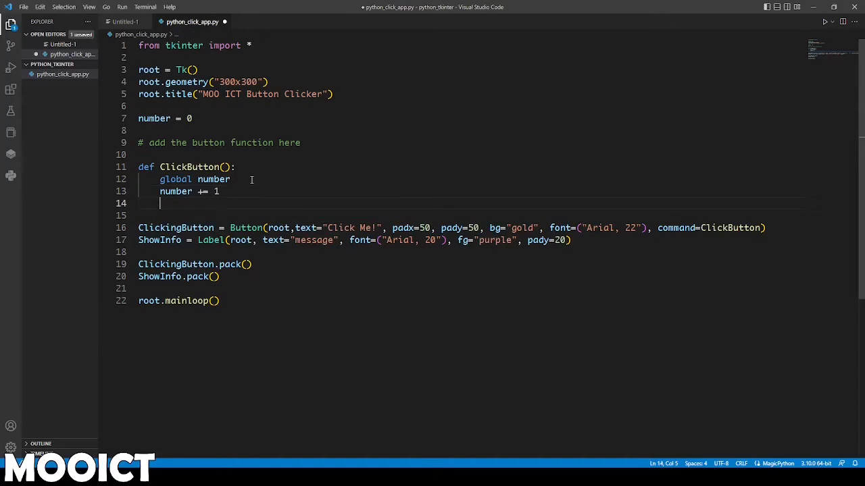
Set ShowInfo["text"] = "You Clicked " + str(number) + " times." inside the function
type("ShowInfo[\"")
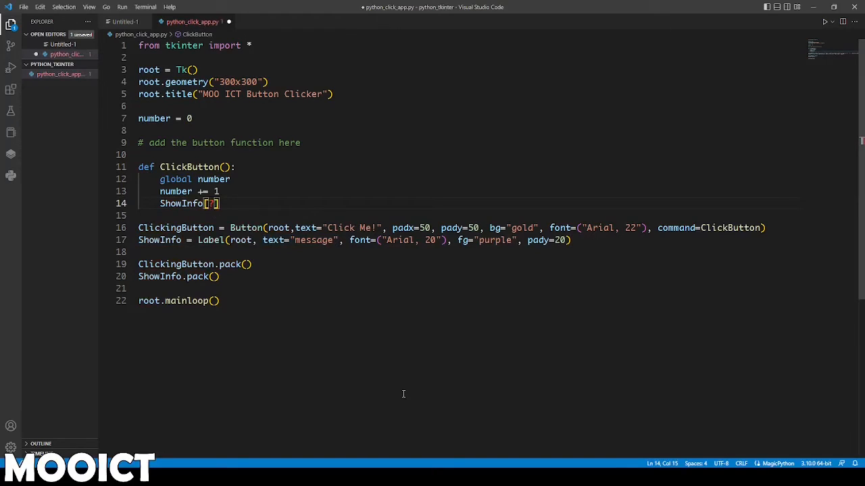
type("\"\"")
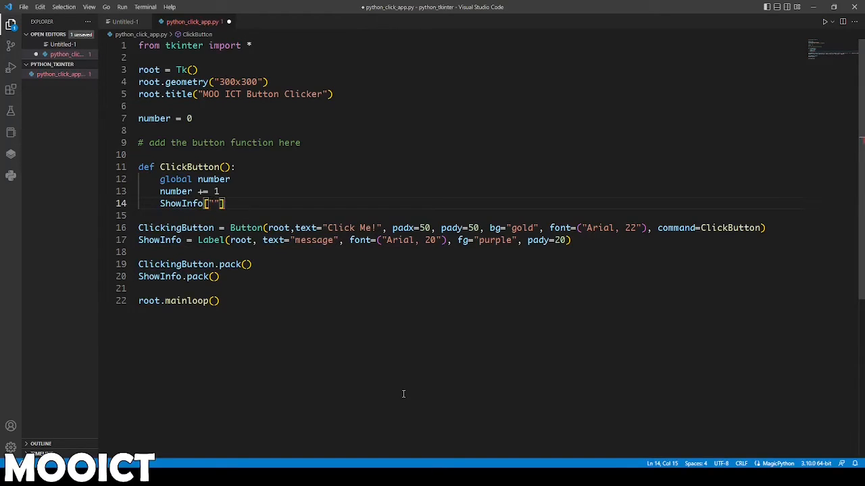
type("text")
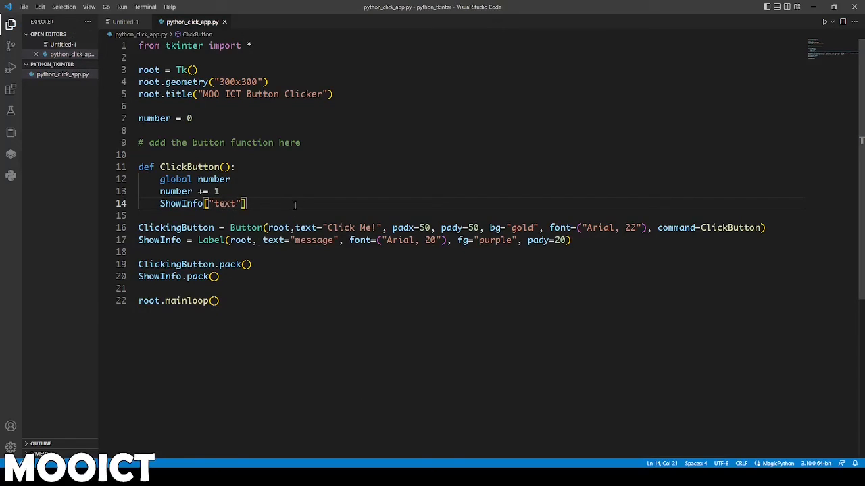
type("= \"\"")
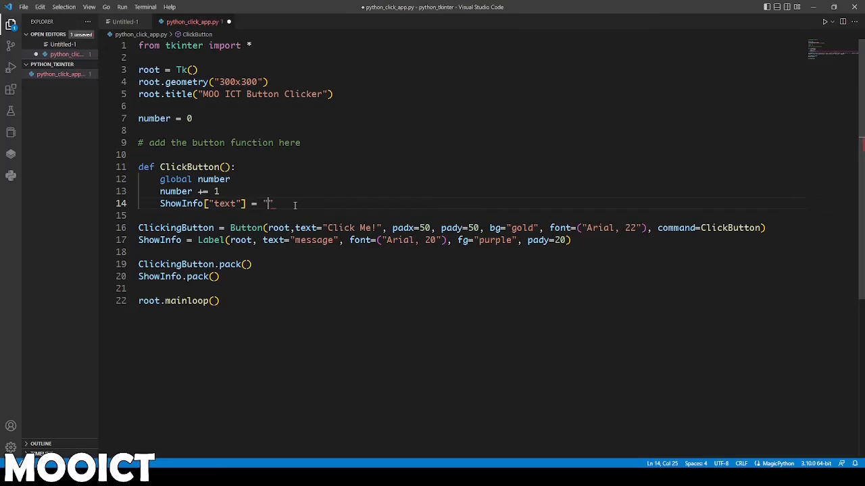
type("You Click")
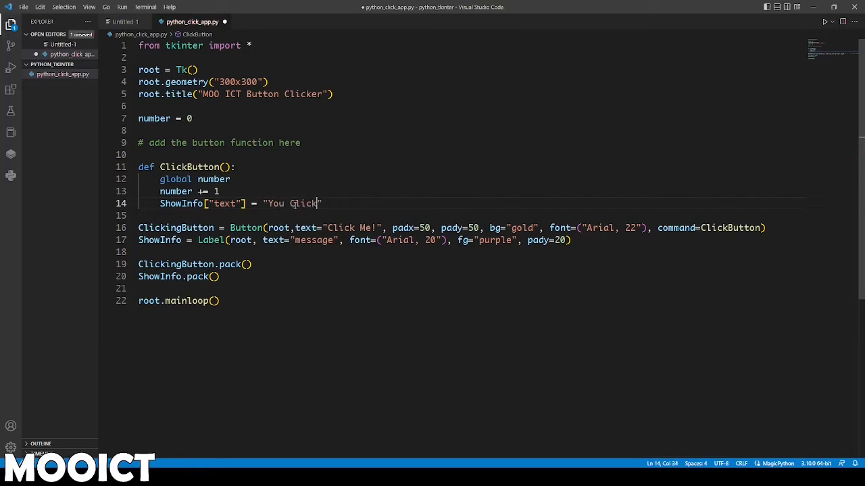
type("ed")
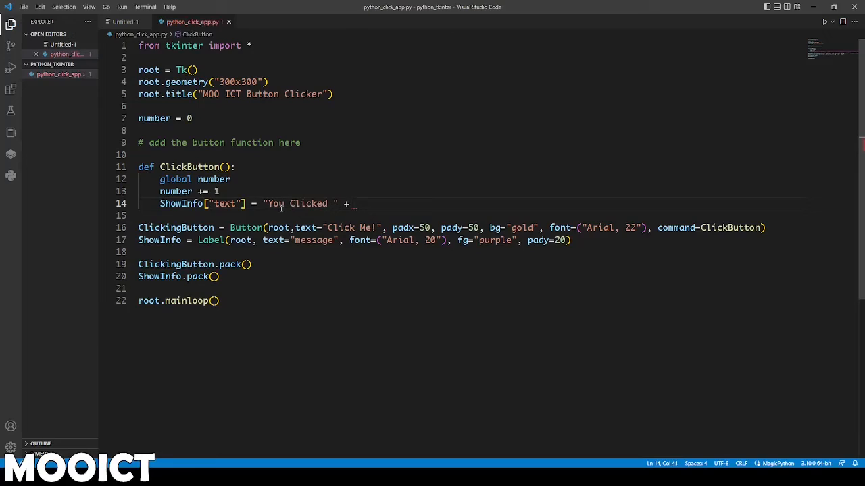
double_click(154, 119)
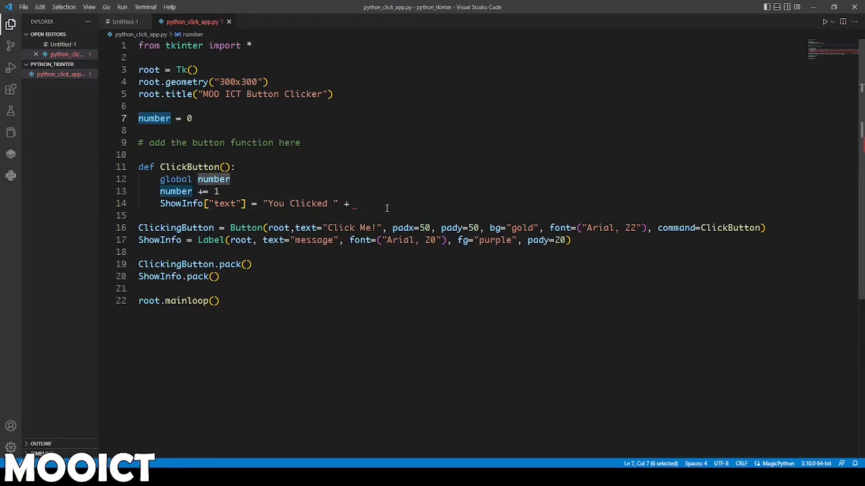
type("str(number) + \"")
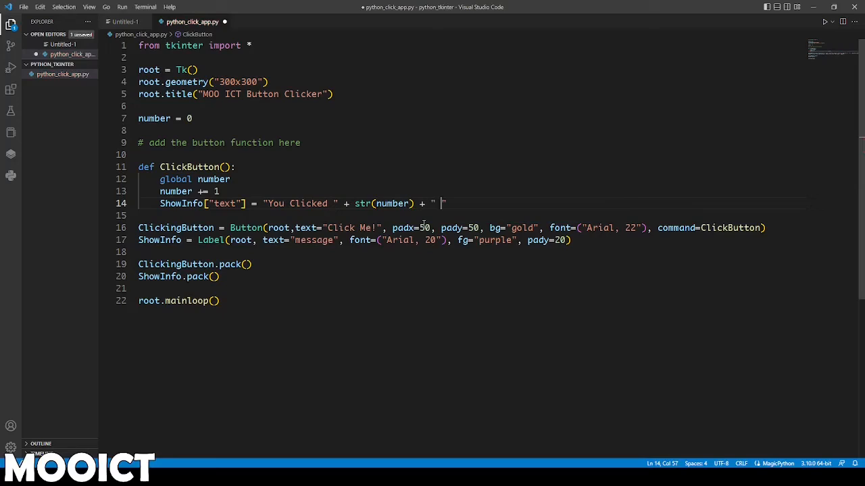
type("times")
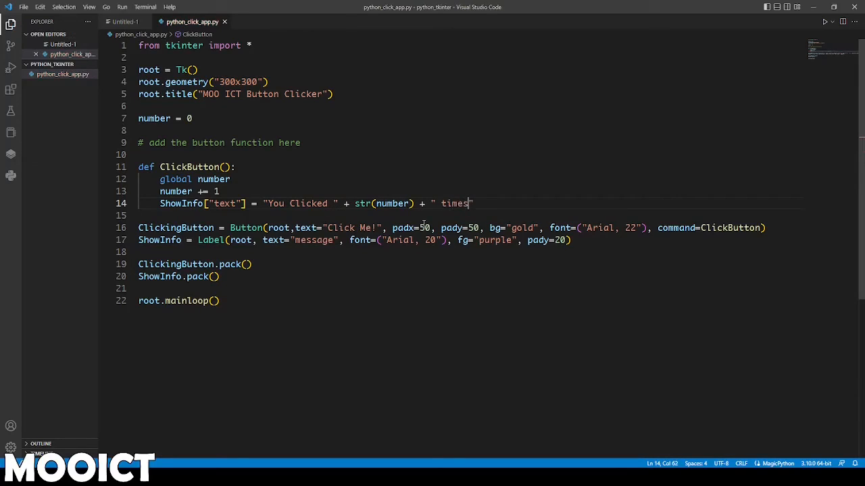
type(".")
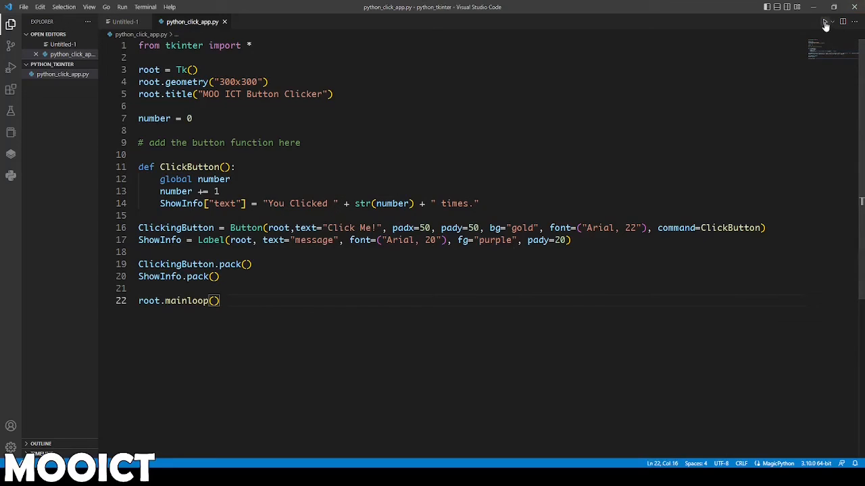
Run the clicker app, press Click Me! until the label passes 'You Clicked 76 times.', then close it
left_click(824, 22)
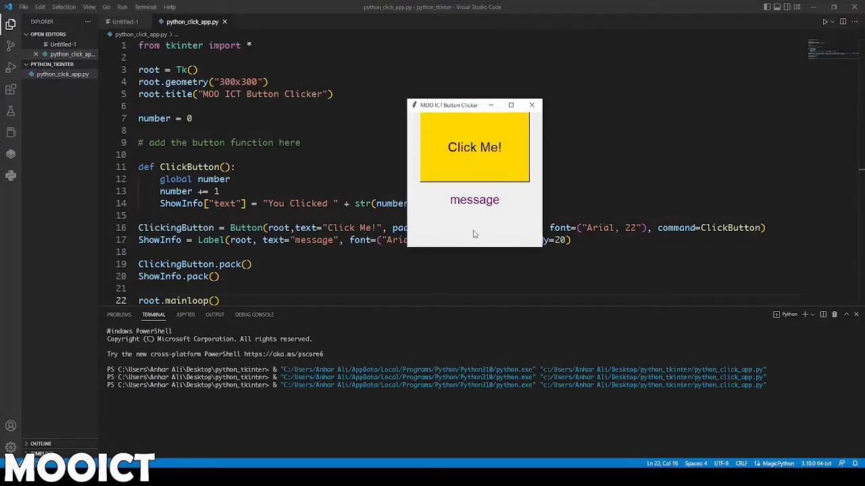
left_click(474, 148)
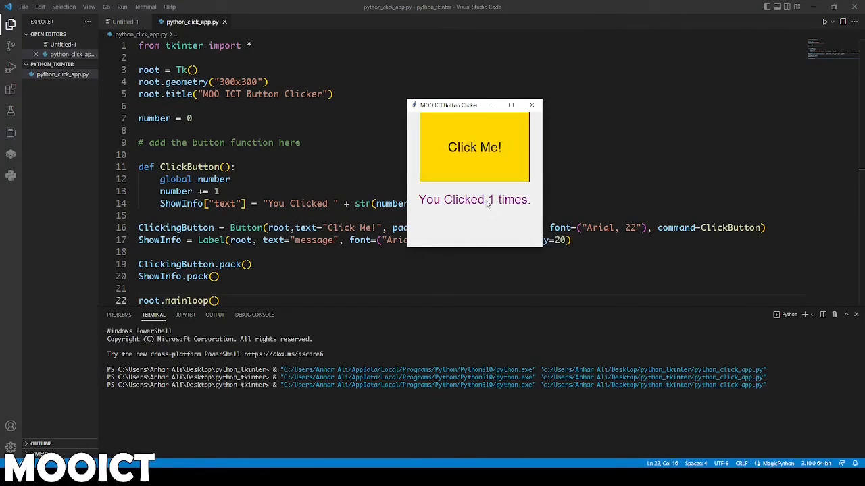
left_click(475, 147)
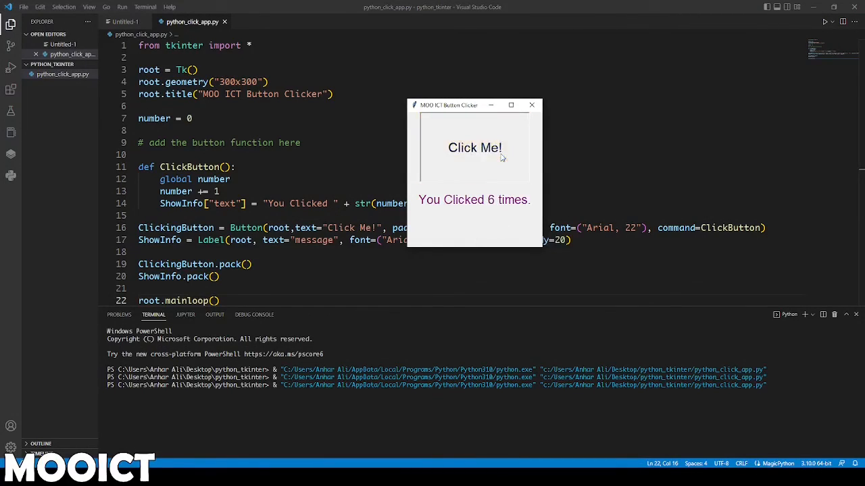
left_click(474, 147)
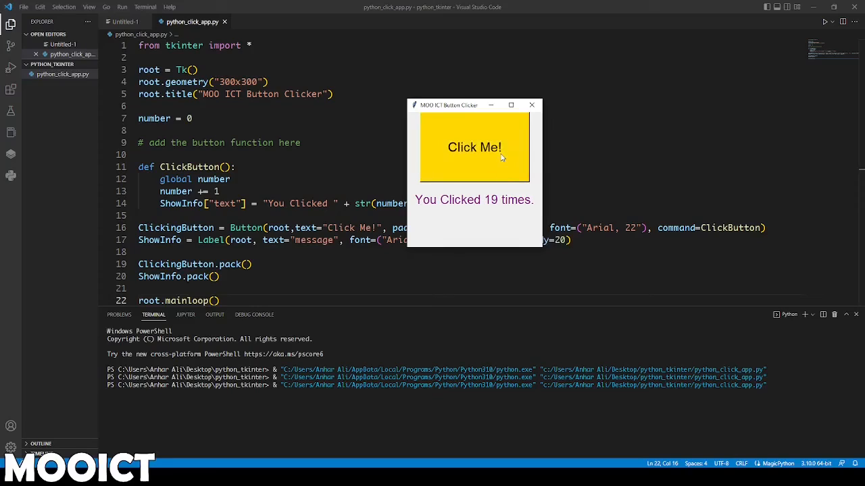
left_click(474, 148)
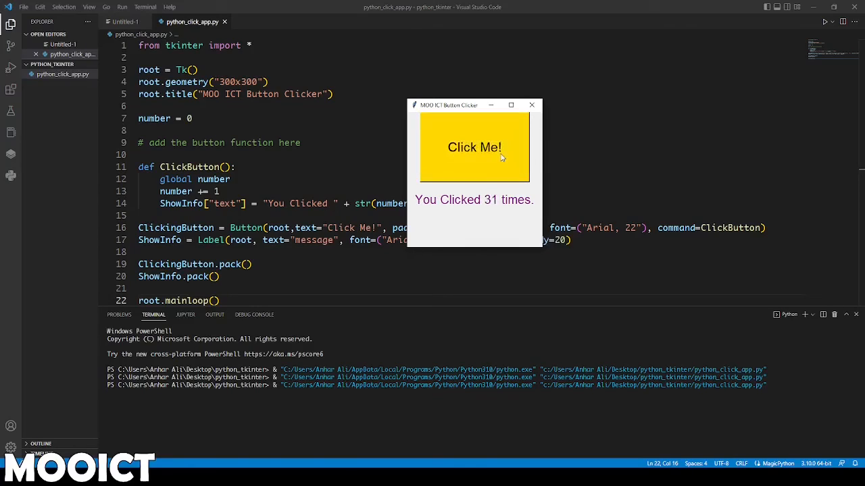
left_click(475, 148)
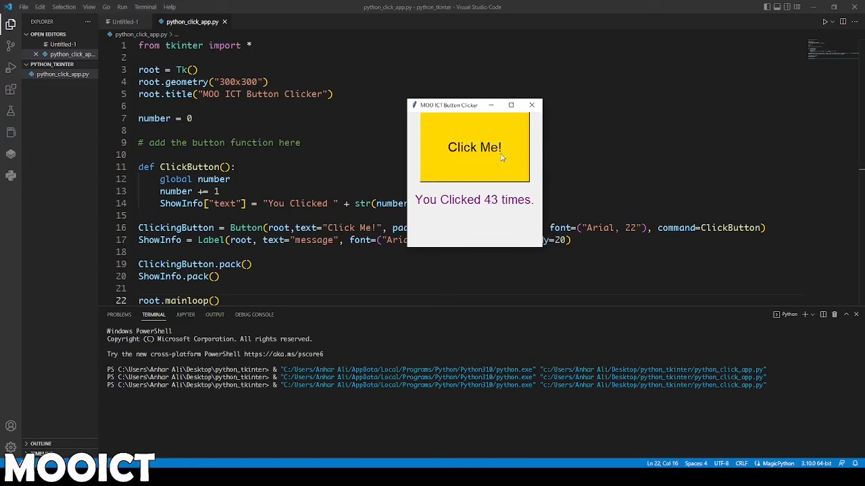
left_click(474, 148)
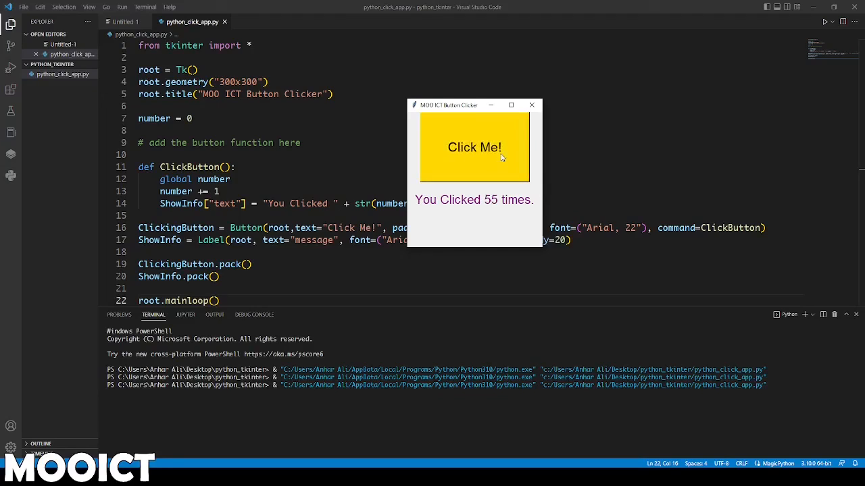
left_click(474, 147)
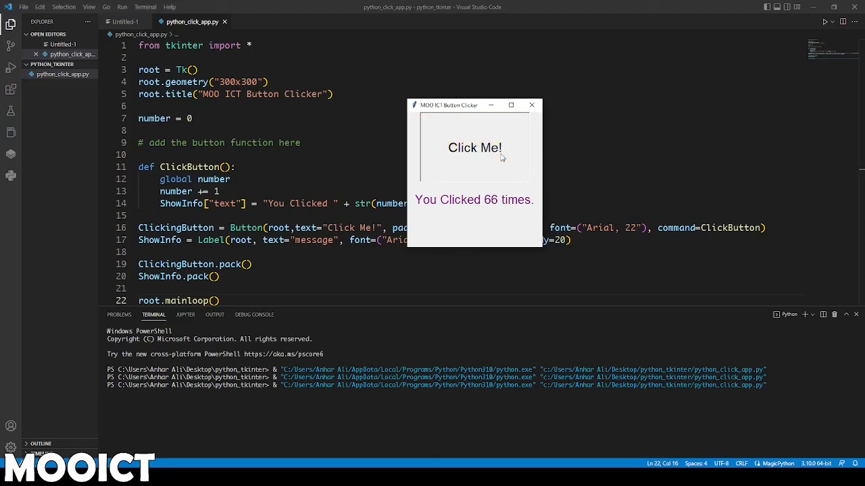
left_click(474, 147)
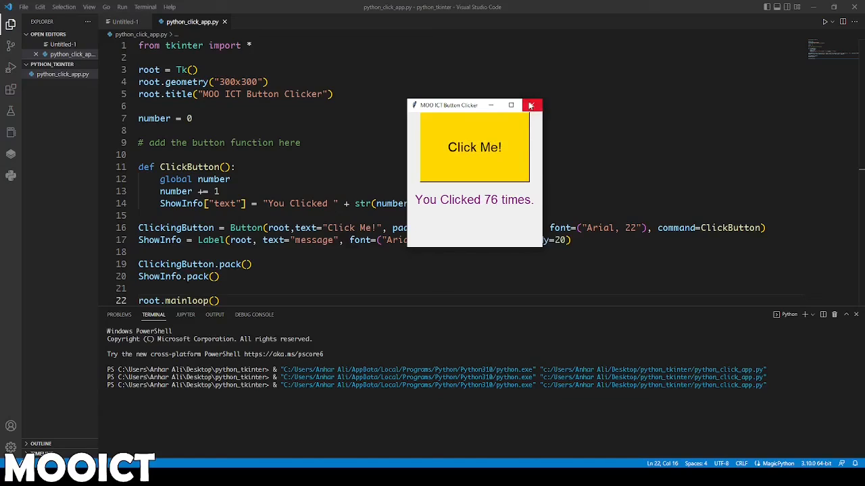
left_click(532, 105)
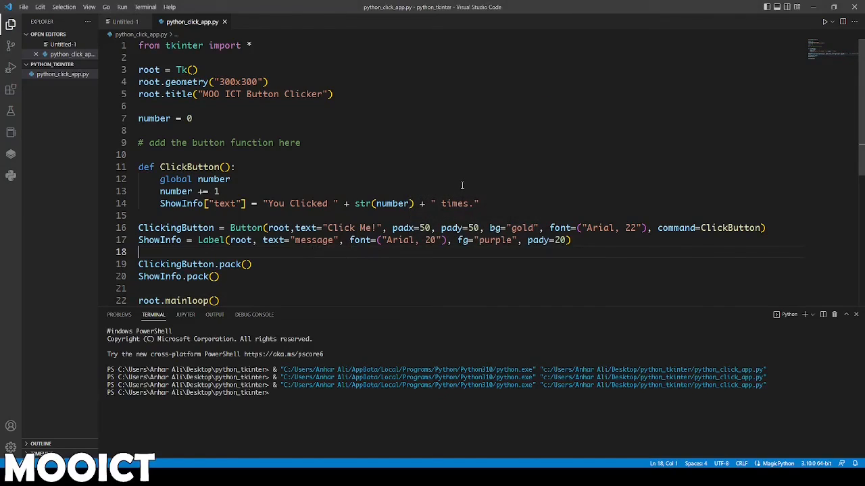